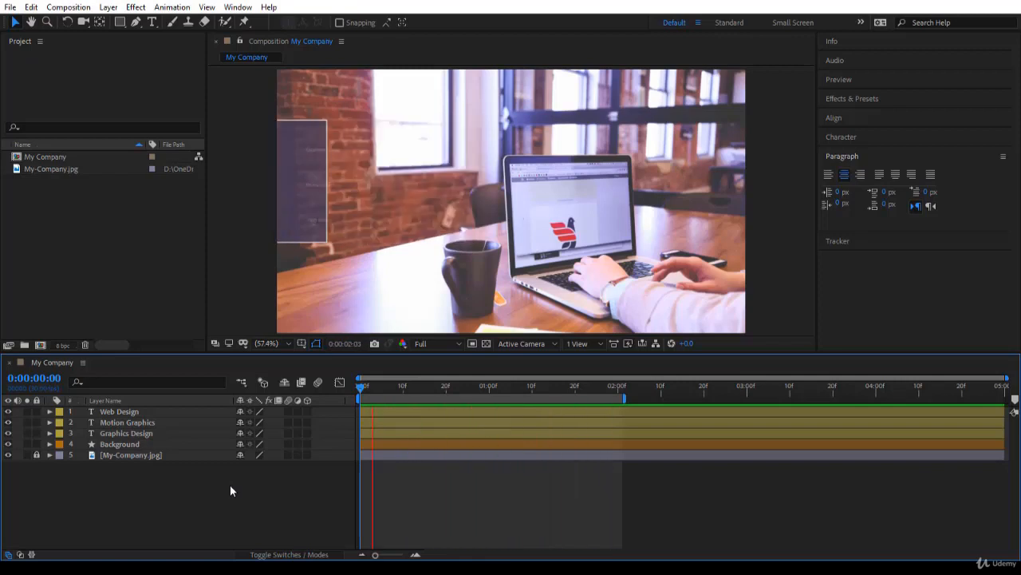
Scrub the time ruler forward to preview the title box animation from its start
{"action": "left_click", "coordinate": [377, 386]}
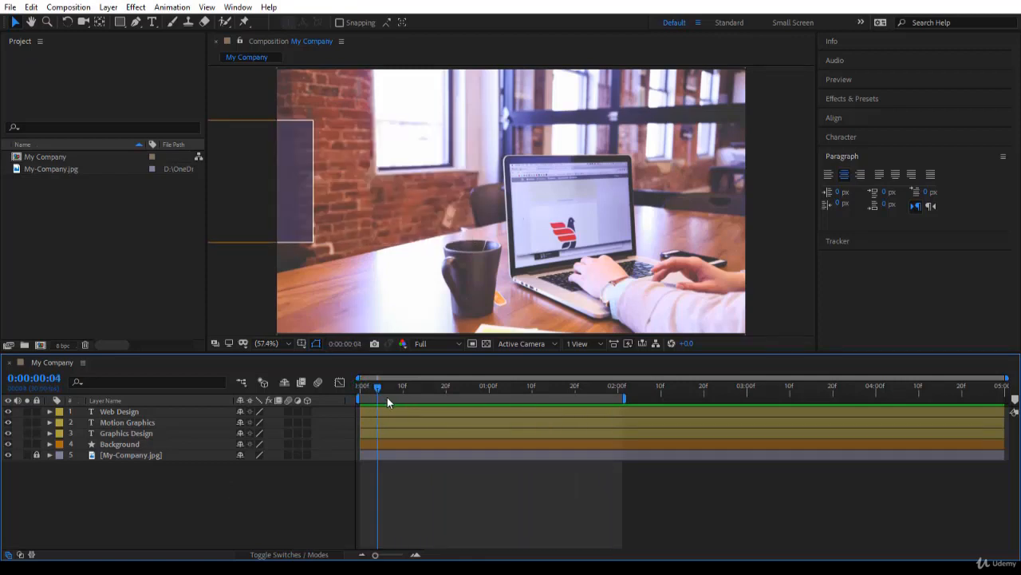
{"action": "left_click_drag", "start_coordinate": [377, 388], "coordinate": [482, 388]}
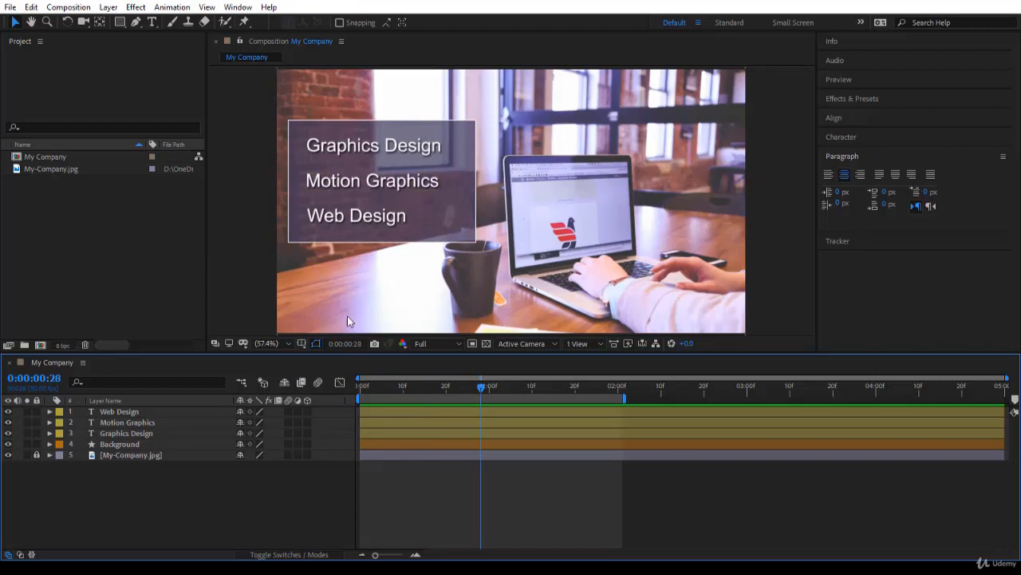
{"action": "mouse_move", "coordinate": [259, 510]}
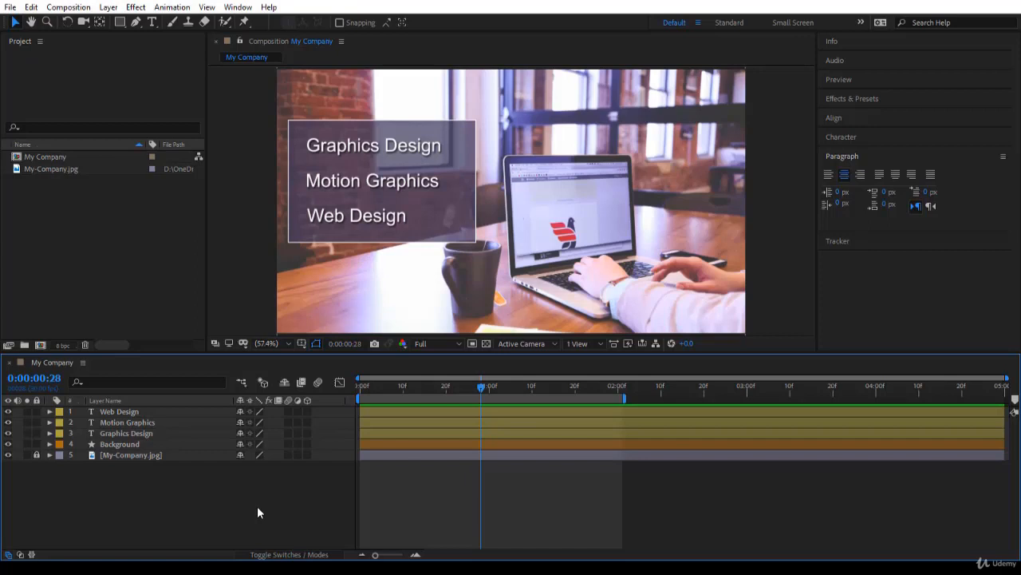
{"action": "mouse_move", "coordinate": [201, 492]}
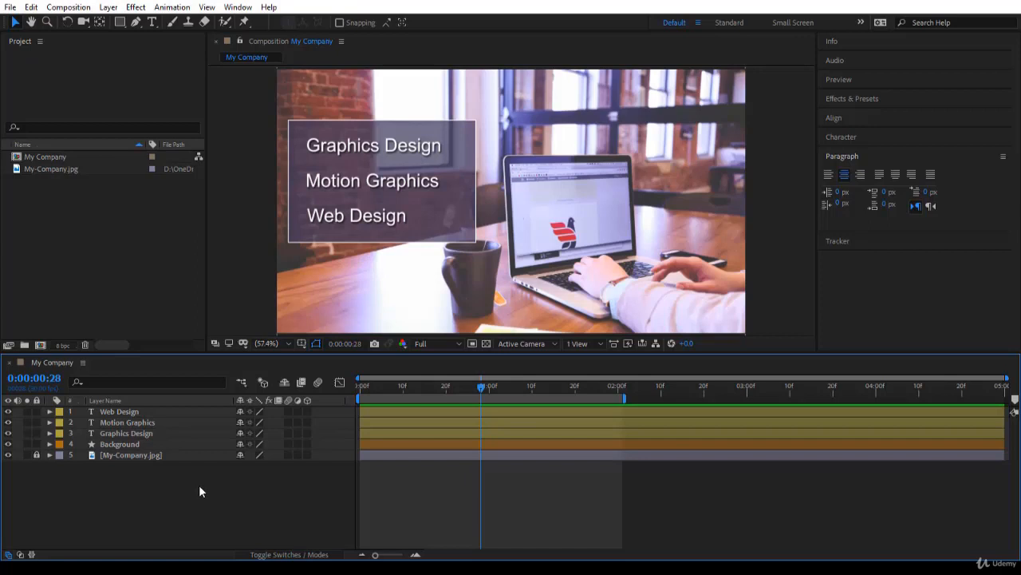
Inspect Web Design's transform properties, then reveal only its keyframed properties with U
{"action": "left_click", "coordinate": [60, 412]}
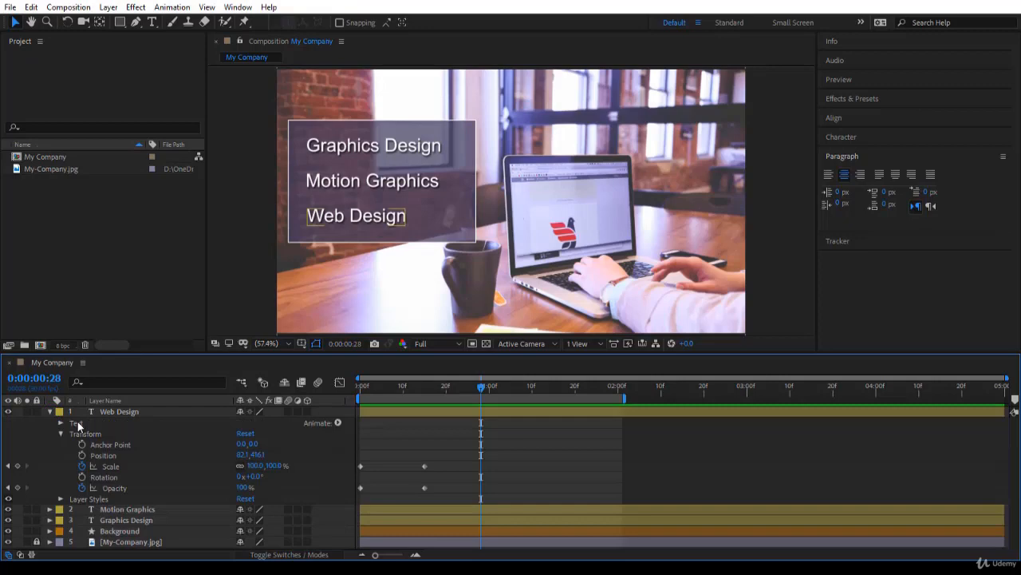
{"action": "mouse_move", "coordinate": [72, 438]}
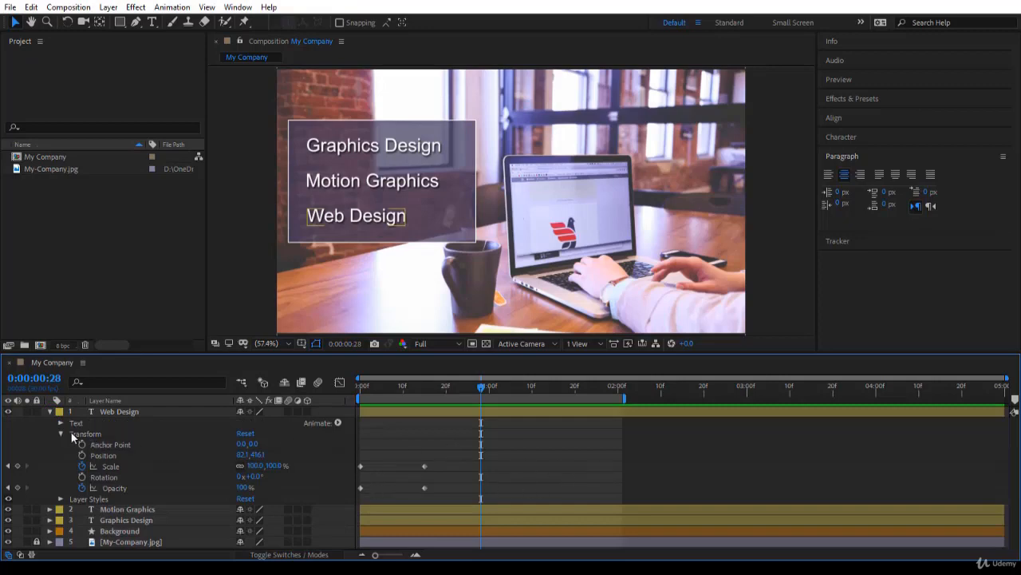
{"action": "left_click", "coordinate": [61, 434]}
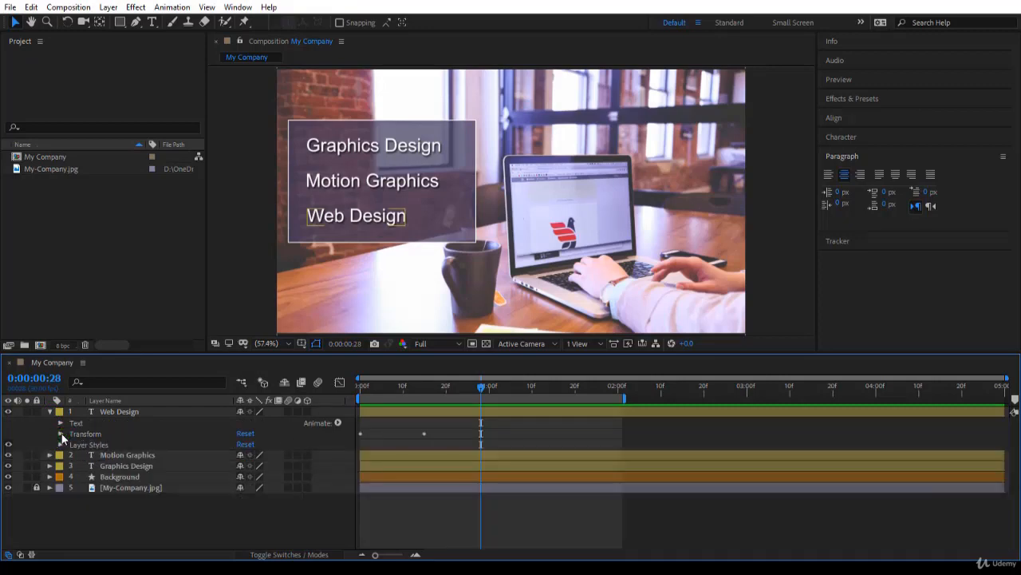
{"action": "left_click", "coordinate": [61, 434]}
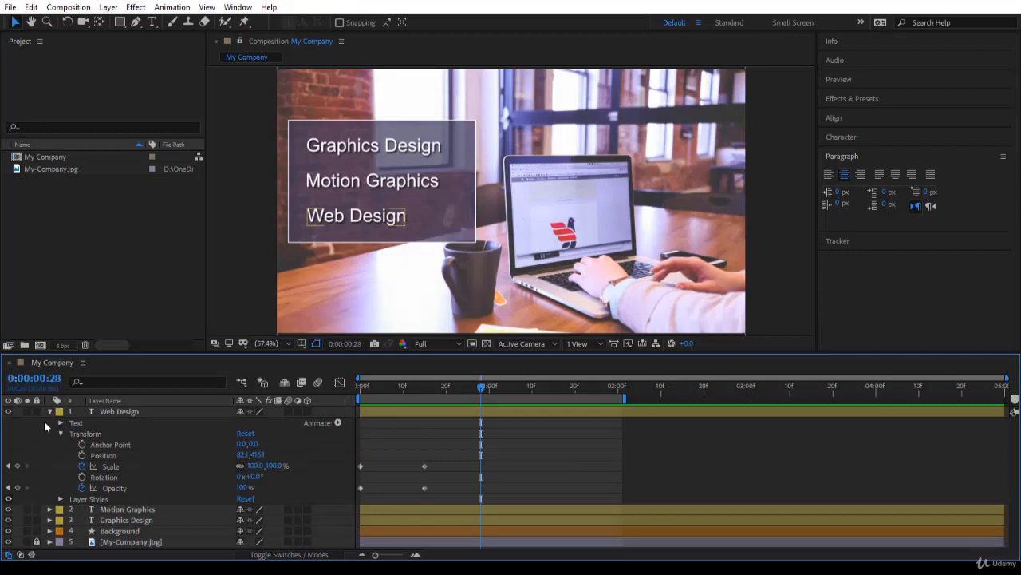
{"action": "left_click", "coordinate": [49, 411]}
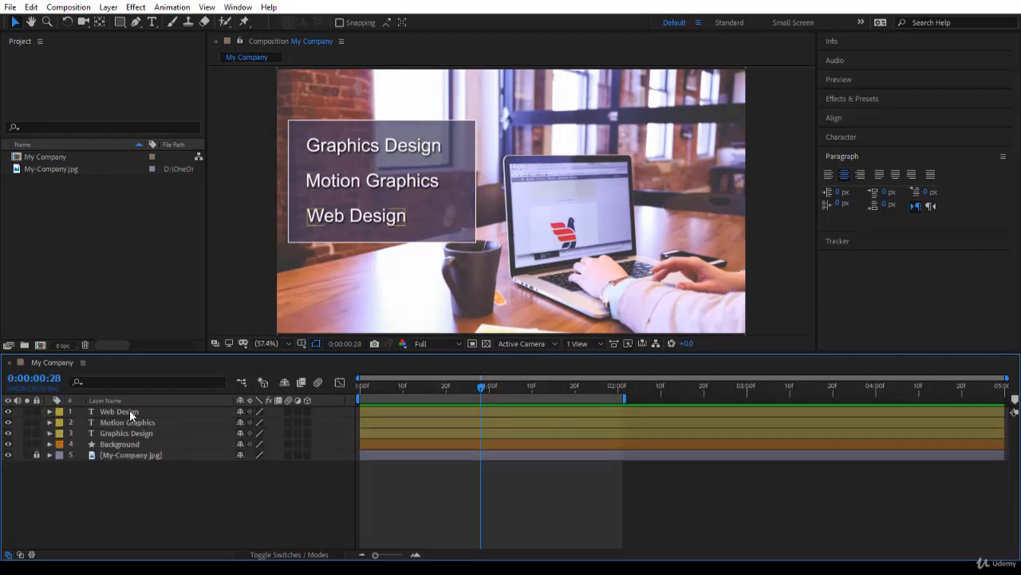
{"action": "left_click", "coordinate": [120, 412]}
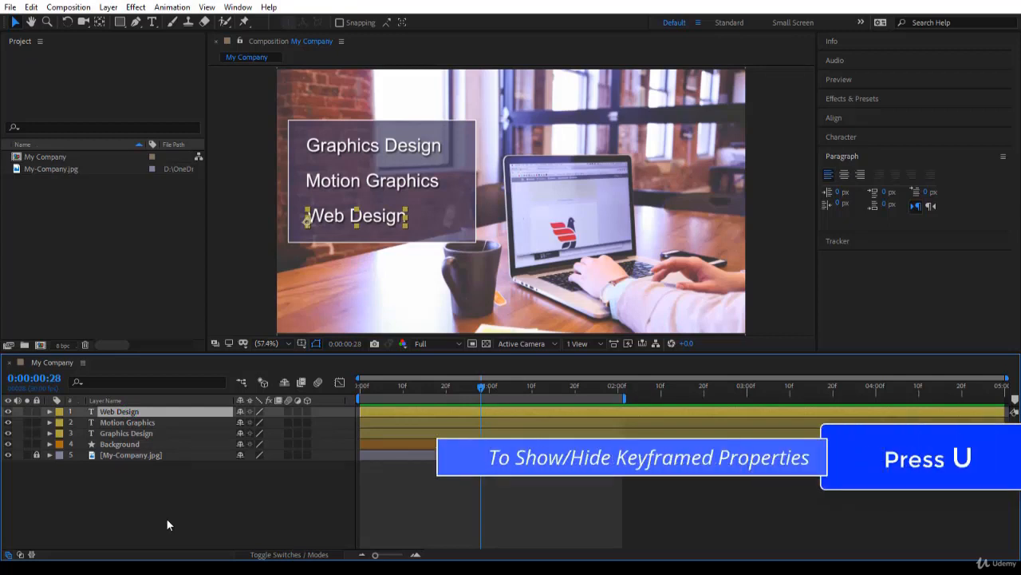
{"action": "key", "text": "u"}
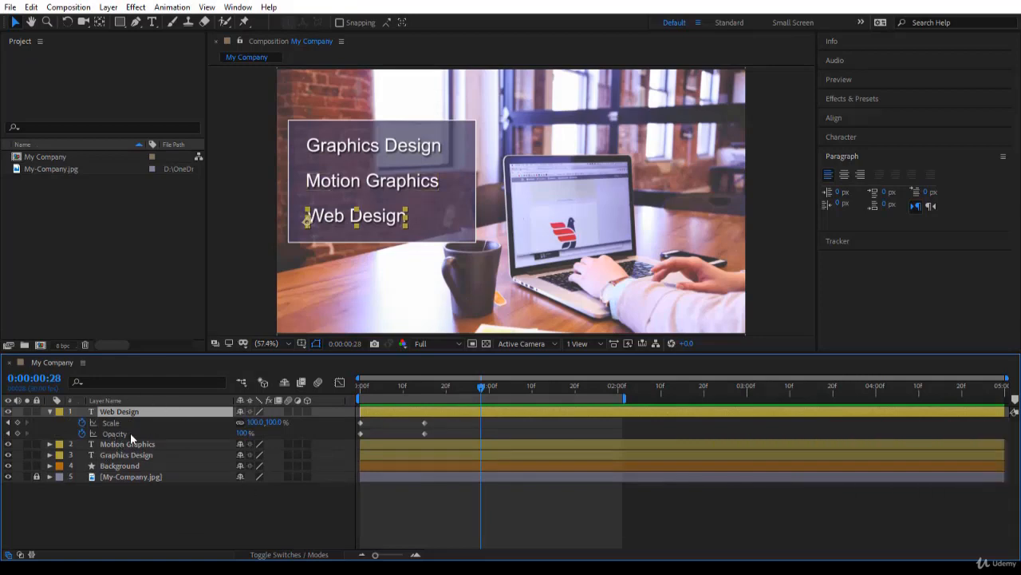
{"action": "mouse_move", "coordinate": [391, 466]}
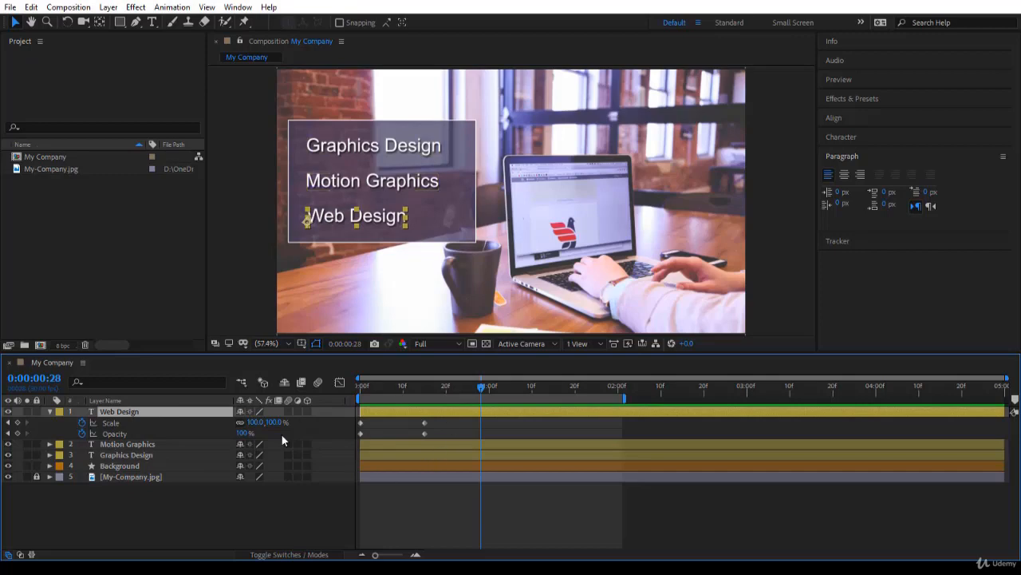
{"action": "mouse_move", "coordinate": [265, 509]}
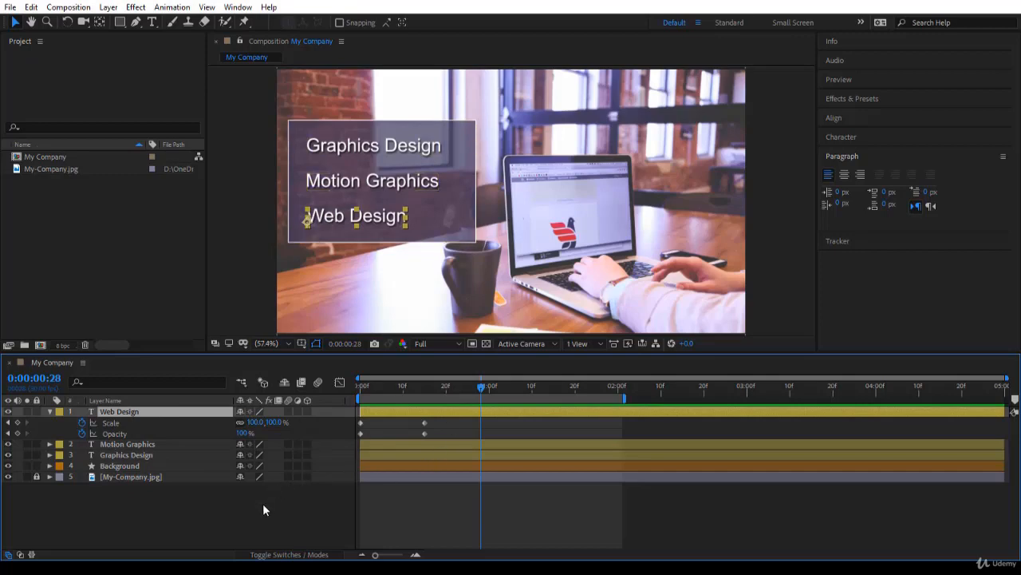
Select Web Design, Motion Graphics, Graphics Design and Background together
{"action": "left_click", "coordinate": [49, 412]}
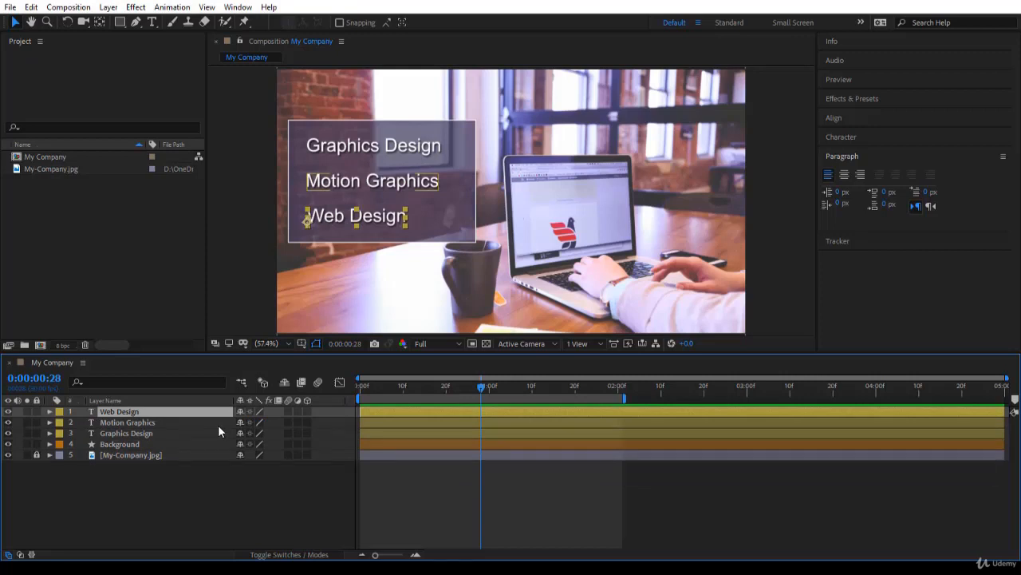
{"action": "left_click", "coordinate": [48, 412]}
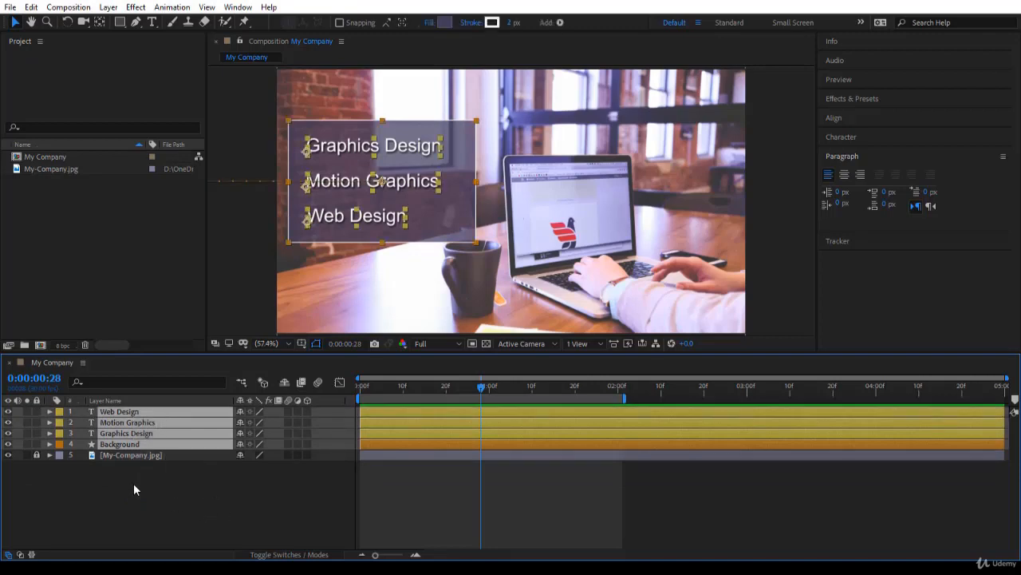
{"action": "mouse_move", "coordinate": [166, 501]}
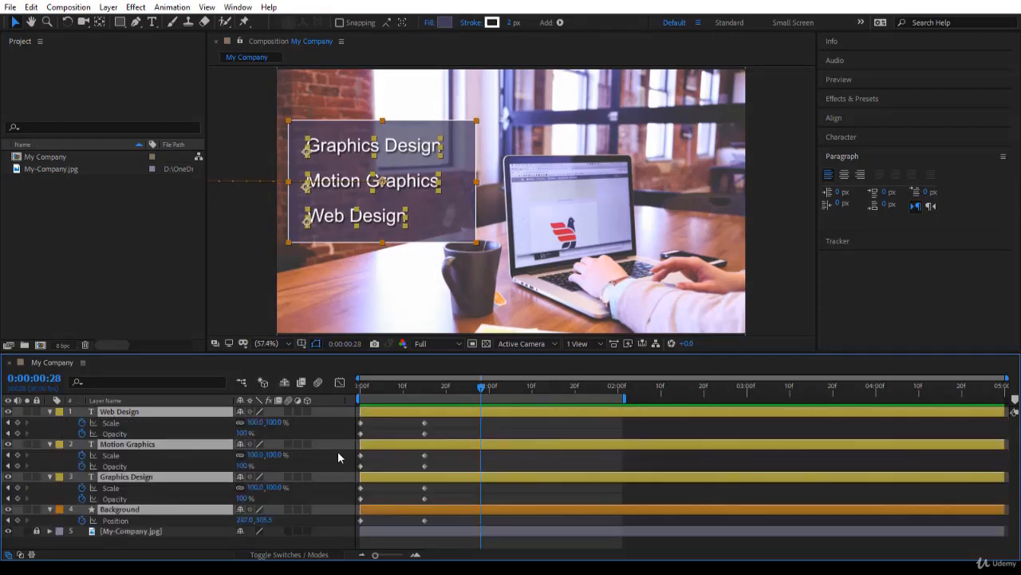
{"action": "mouse_move", "coordinate": [456, 435]}
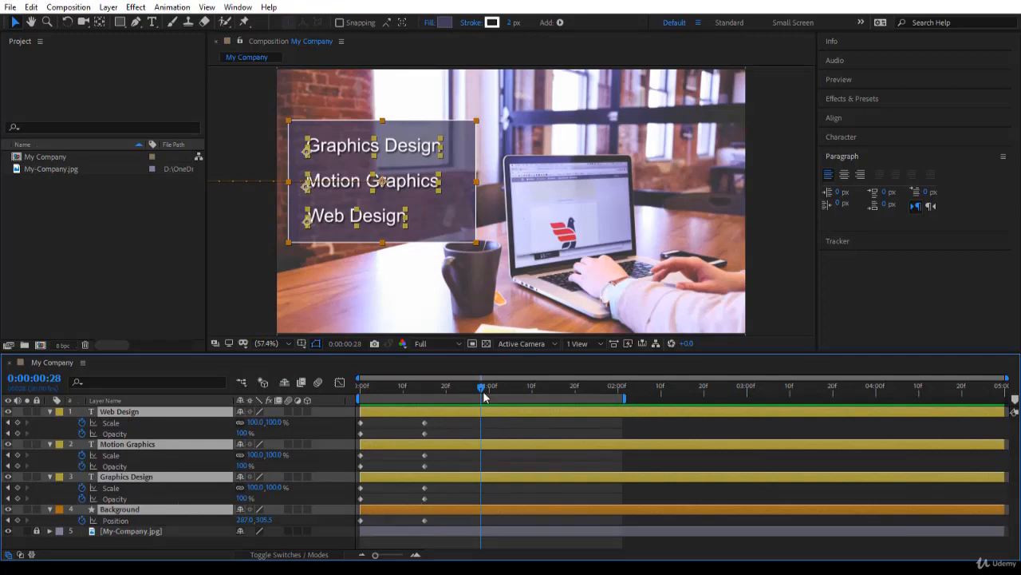
{"action": "mouse_move", "coordinate": [482, 393]}
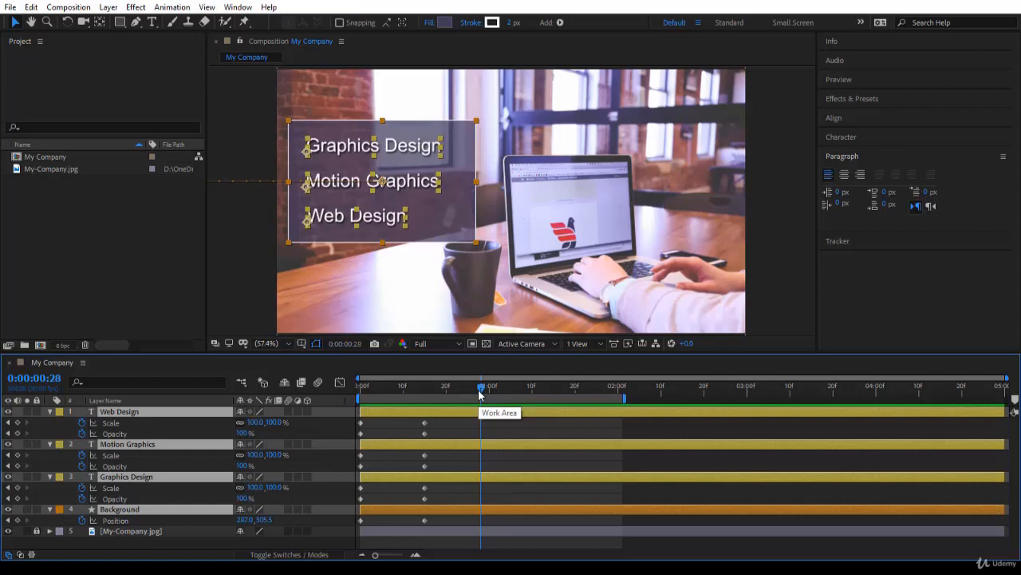
{"action": "left_click_drag", "start_coordinate": [479, 386], "coordinate": [407, 386]}
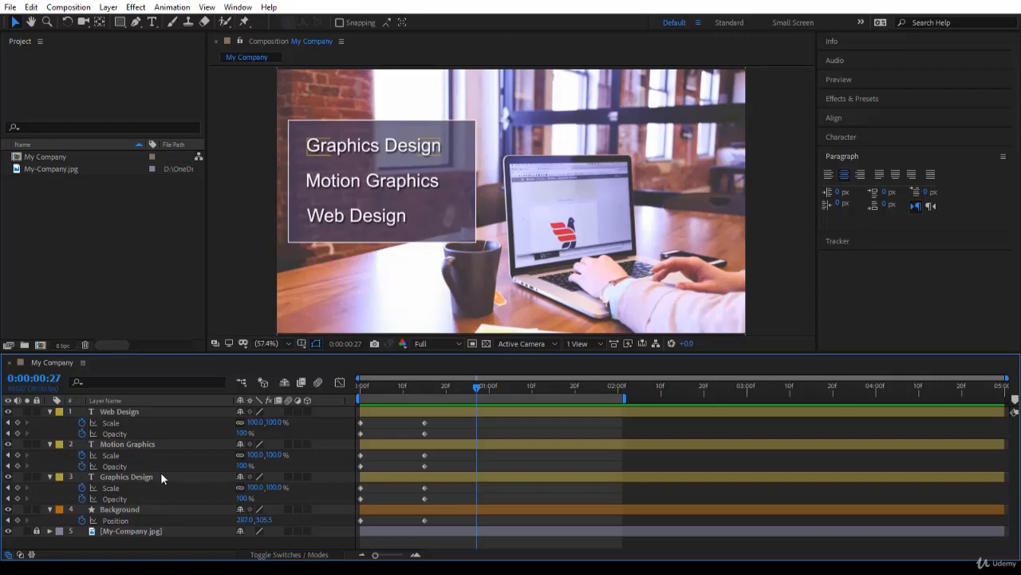
{"action": "mouse_move", "coordinate": [176, 508]}
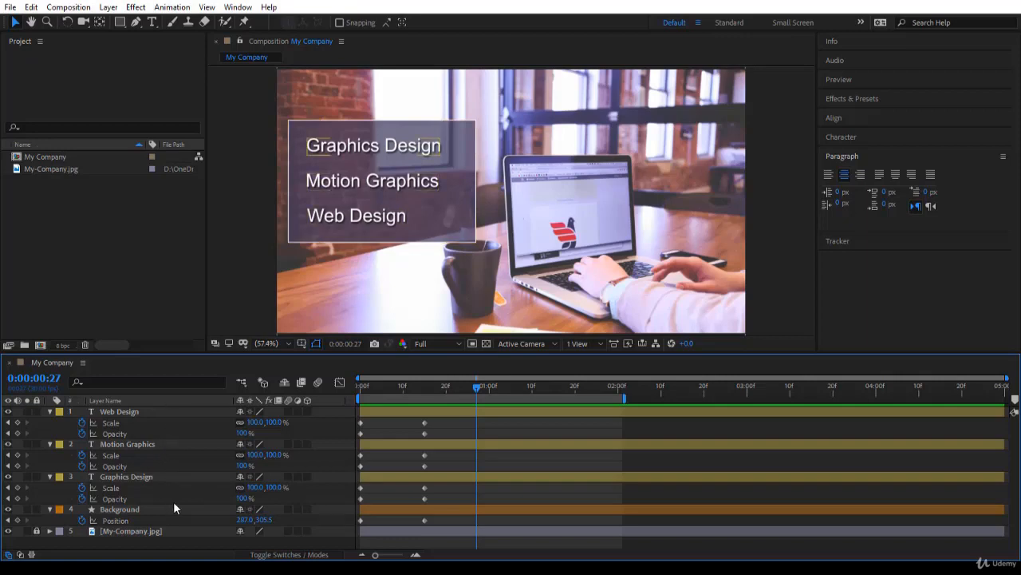
{"action": "mouse_move", "coordinate": [274, 488]}
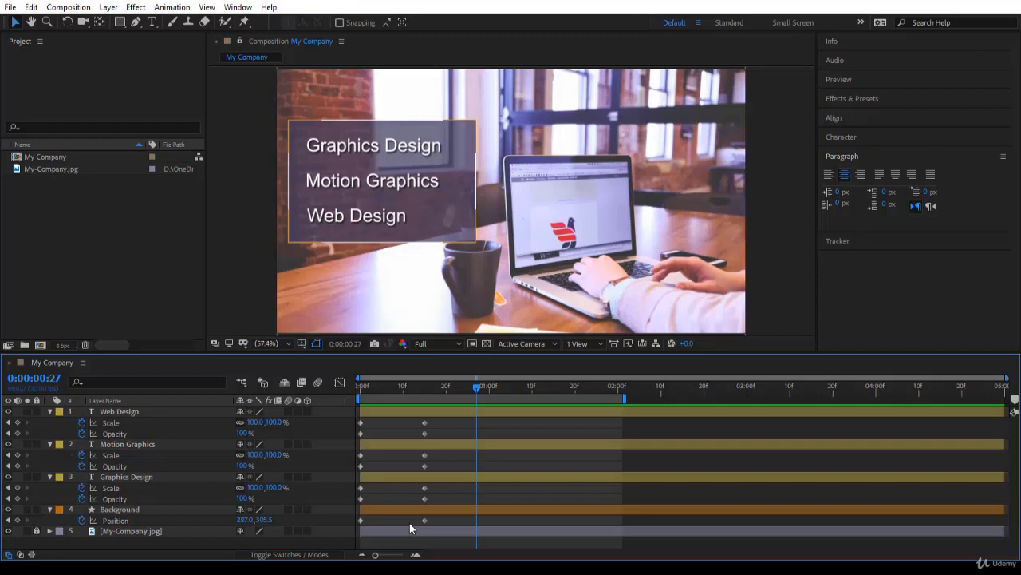
{"action": "mouse_move", "coordinate": [398, 526]}
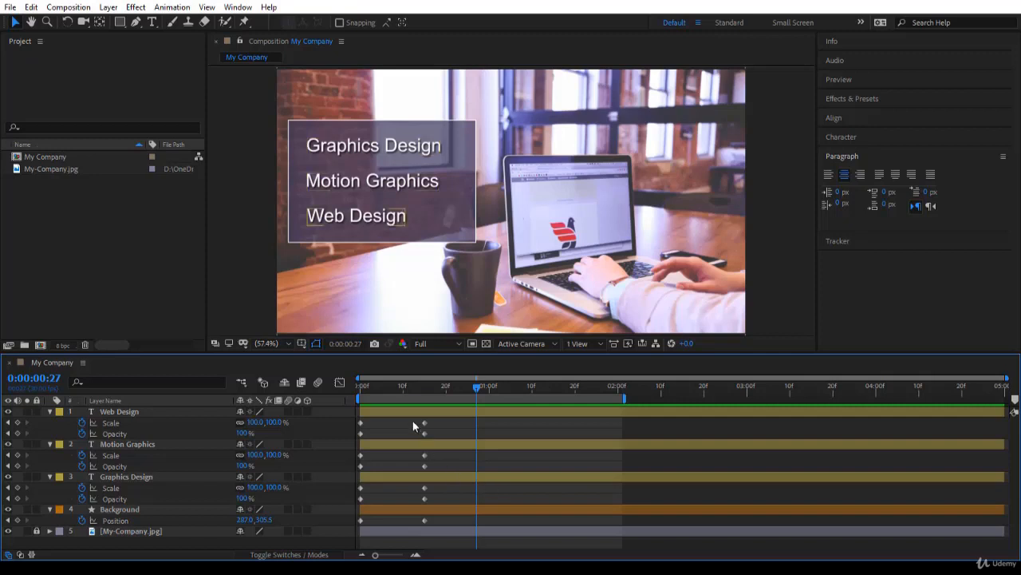
{"action": "mouse_move", "coordinate": [407, 469]}
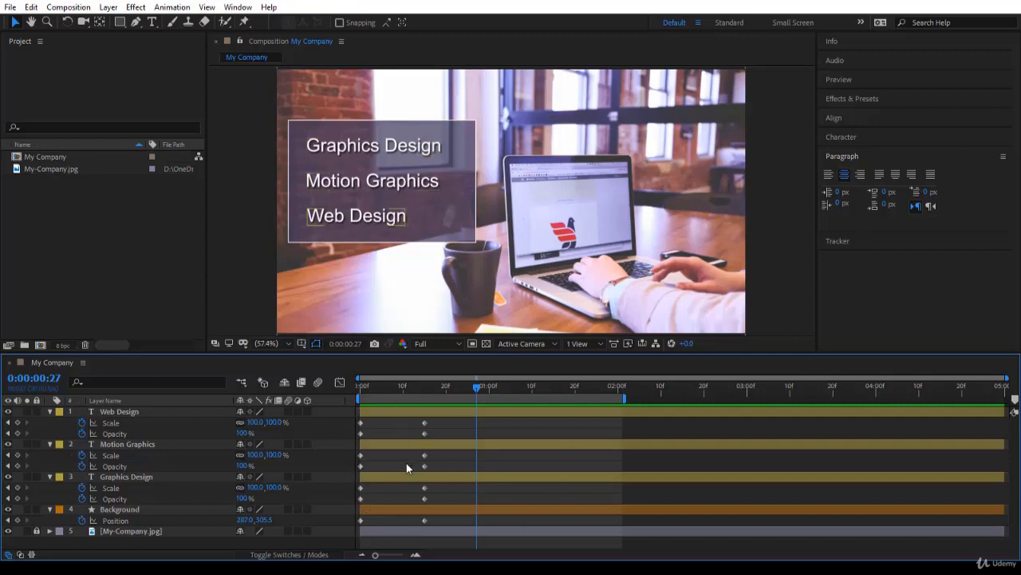
{"action": "mouse_move", "coordinate": [376, 429]}
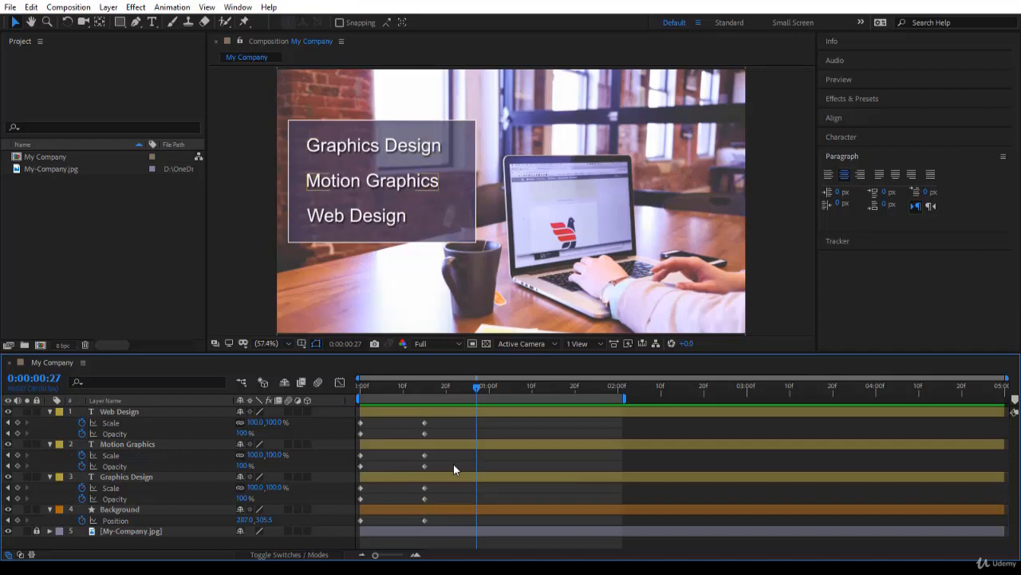
{"action": "mouse_move", "coordinate": [29, 22]}
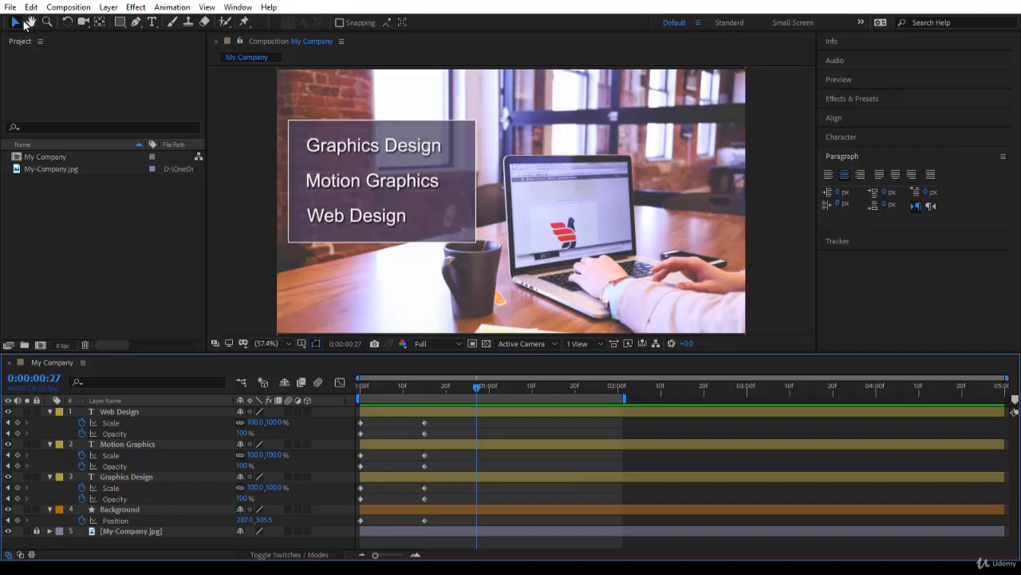
{"action": "mouse_move", "coordinate": [16, 22]}
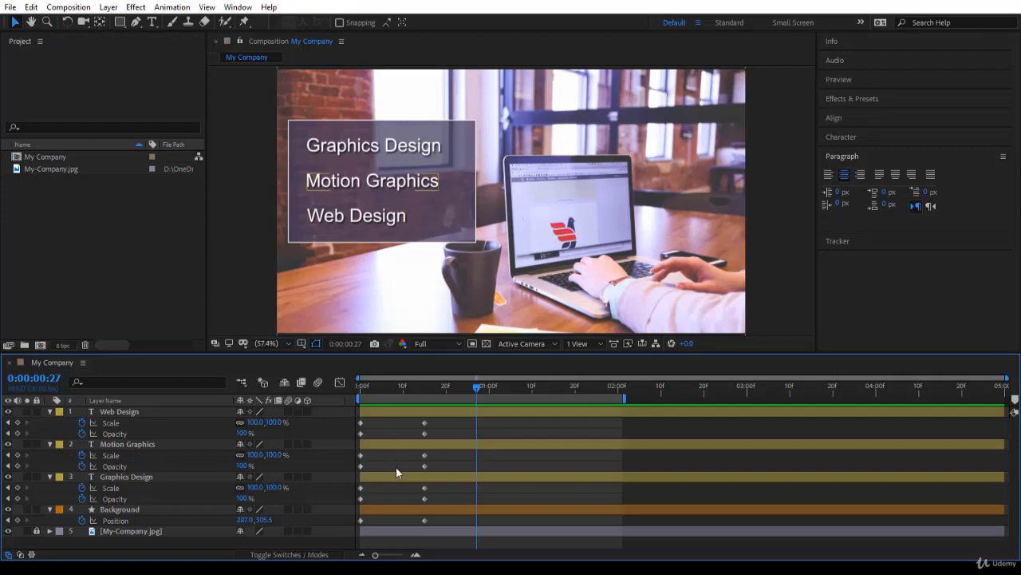
Move the Background layer to start at 0:00:00:27 and jump to that frame
{"action": "left_click", "coordinate": [118, 509]}
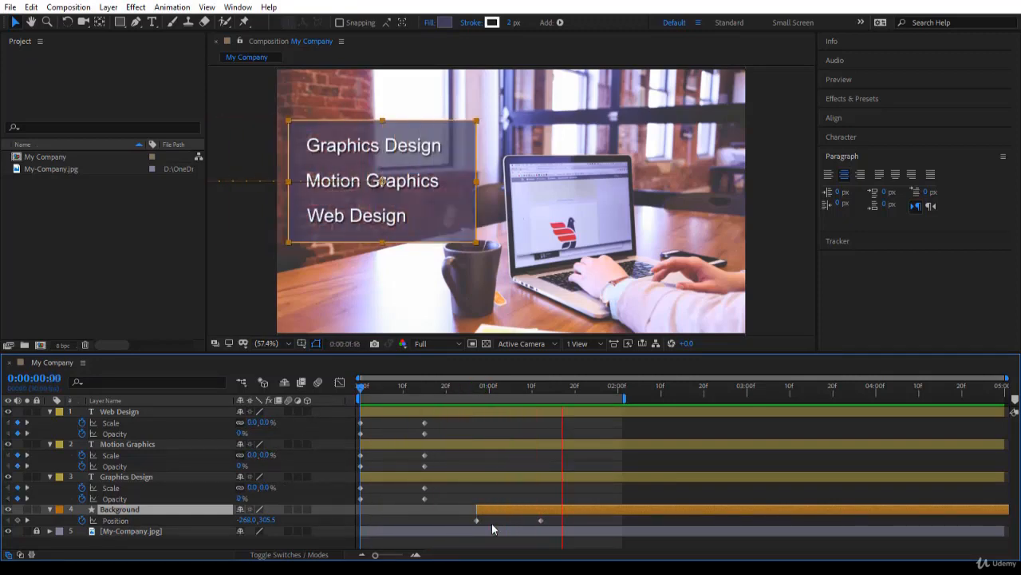
{"action": "left_click", "coordinate": [473, 384]}
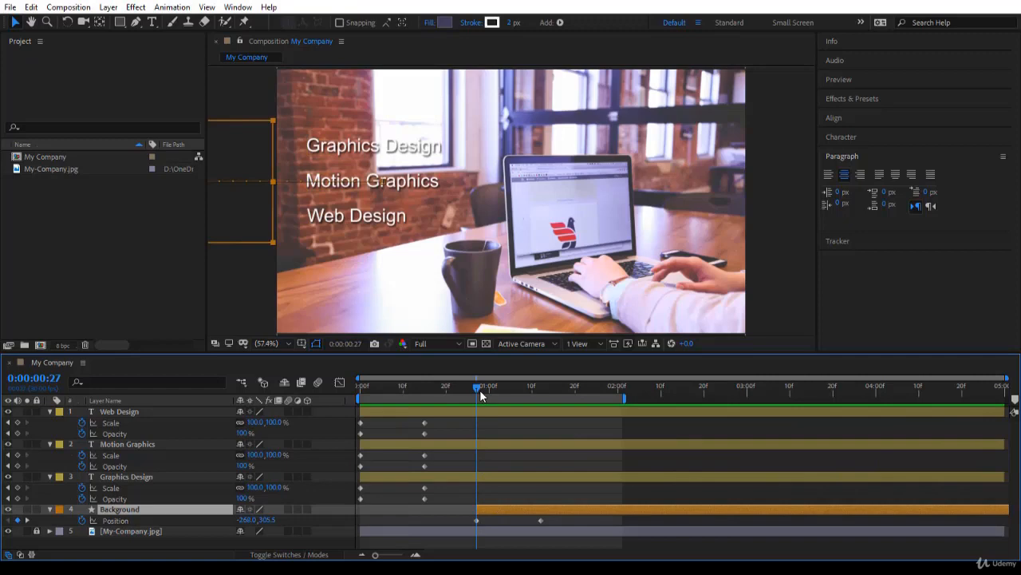
{"action": "mouse_move", "coordinate": [243, 533]}
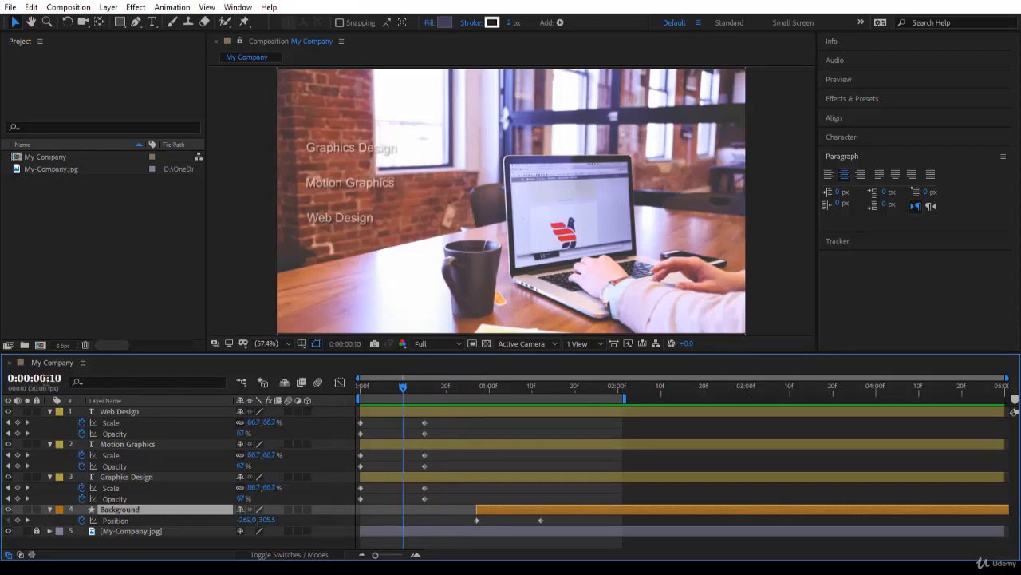
{"action": "mouse_move", "coordinate": [406, 386]}
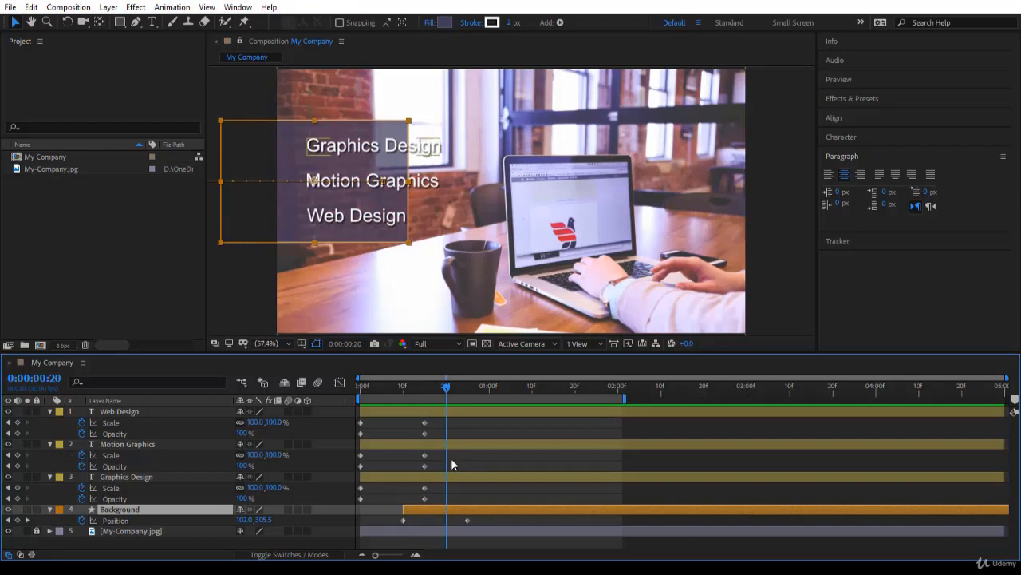
{"action": "mouse_move", "coordinate": [412, 484]}
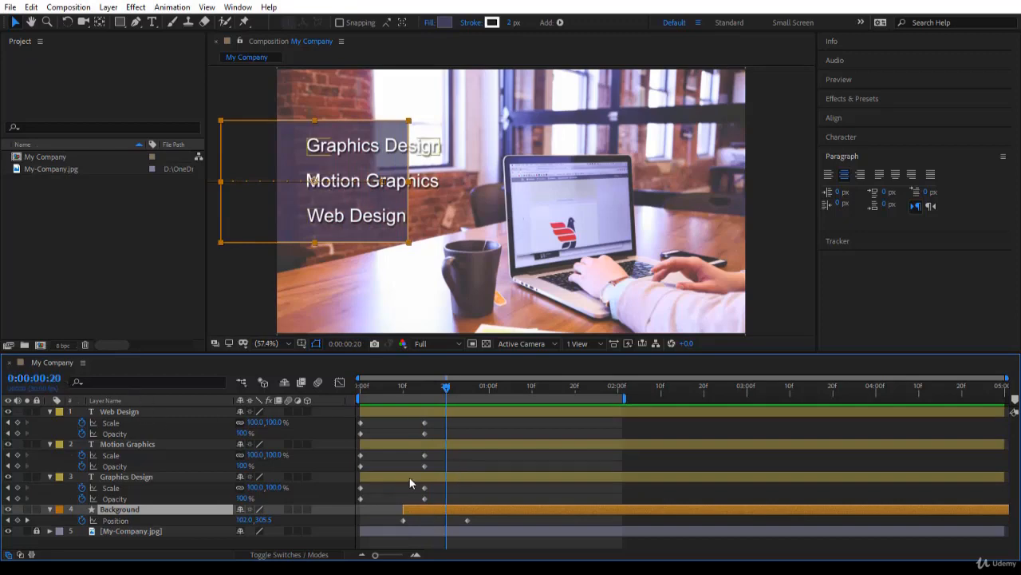
Select the Graphics Design layer and add Motion Graphics to the selection
{"action": "left_click", "coordinate": [124, 476]}
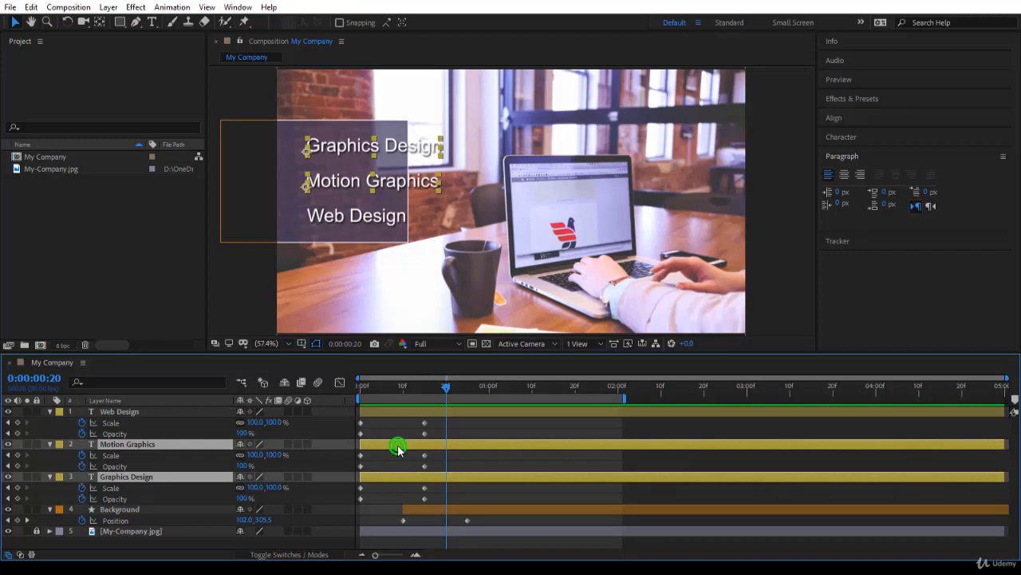
{"action": "left_click", "coordinate": [118, 412]}
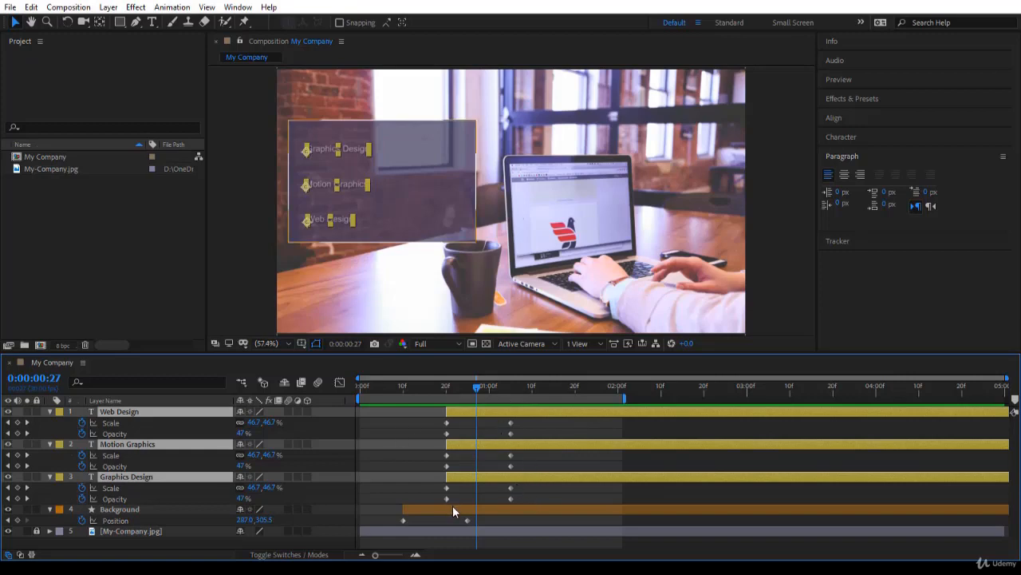
{"action": "mouse_move", "coordinate": [502, 431]}
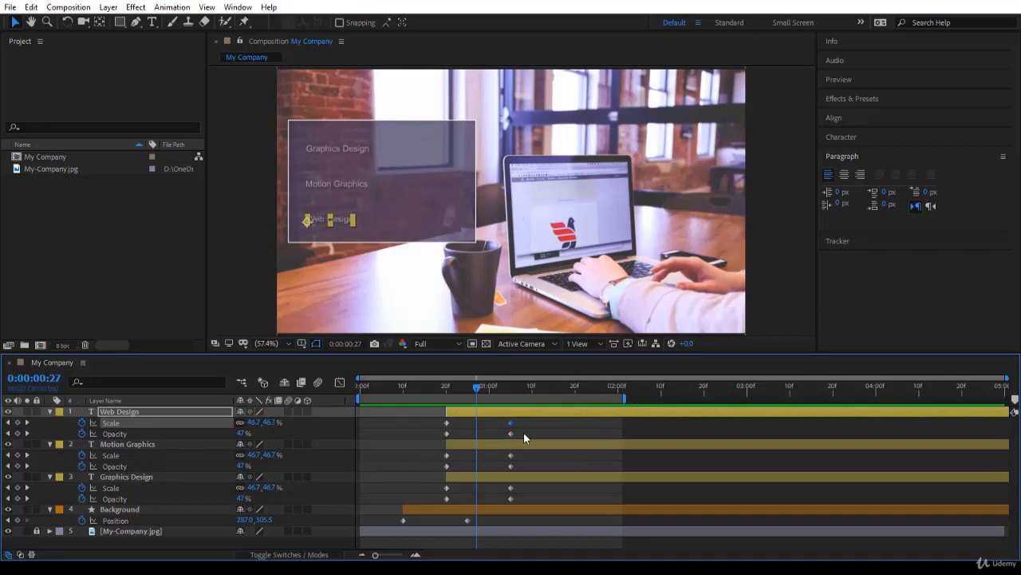
{"action": "mouse_move", "coordinate": [527, 428]}
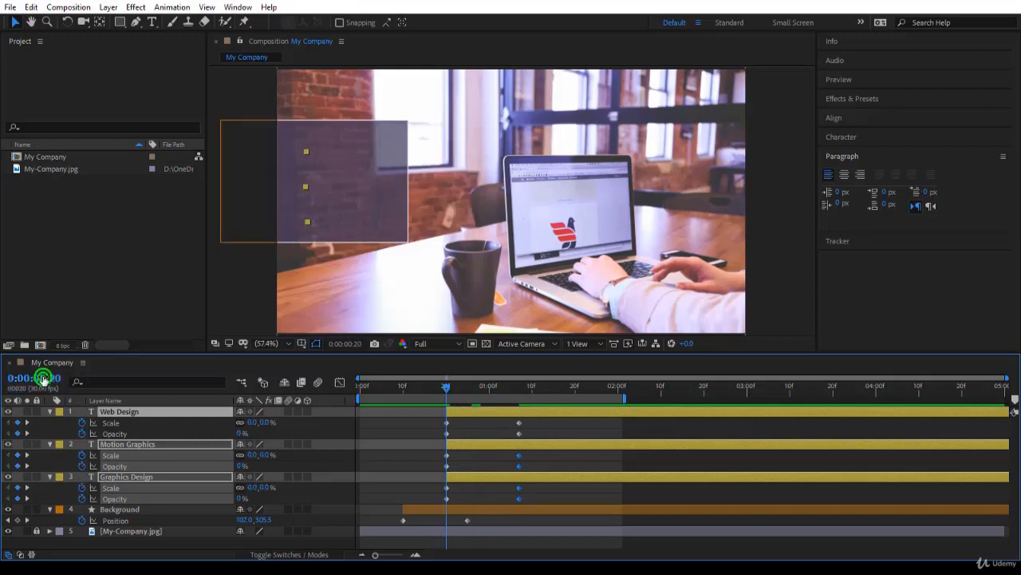
Set an exact current time, move the ending Scale and Opacity keyframes to 1:00, then deselect
{"action": "left_click", "coordinate": [34, 378]}
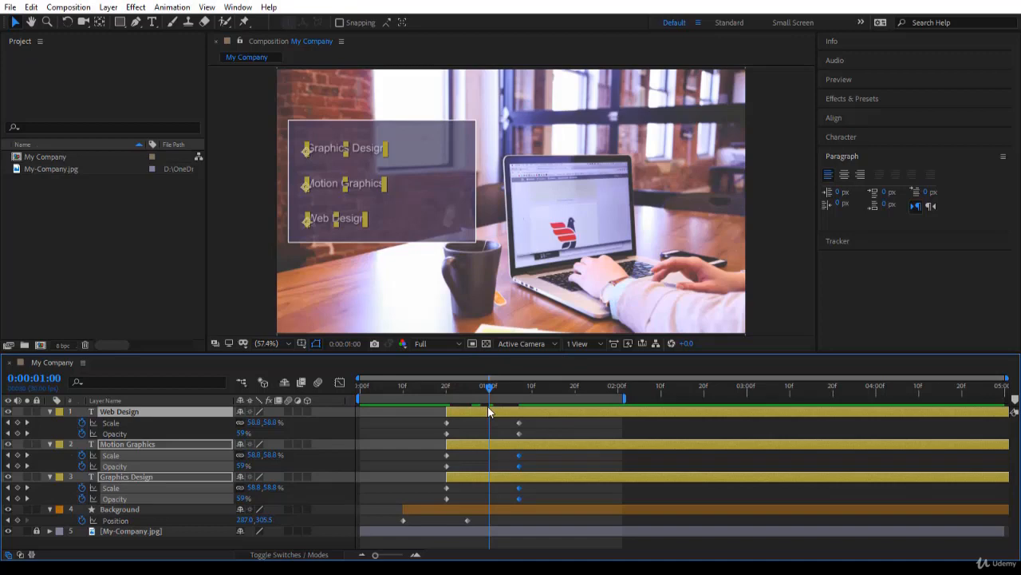
{"action": "mouse_move", "coordinate": [539, 427]}
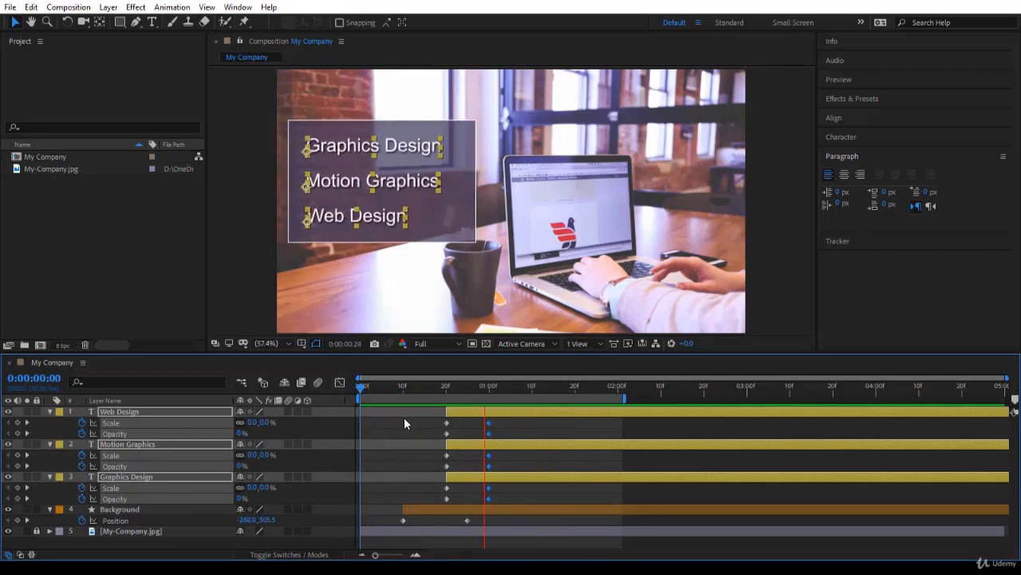
{"action": "left_click", "coordinate": [488, 423]}
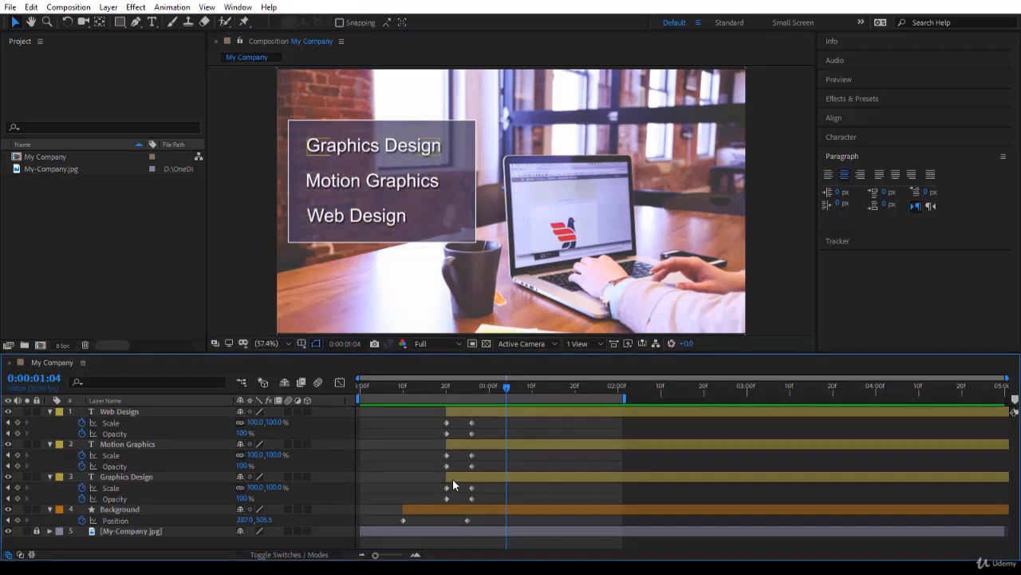
Offset Motion Graphics and Web Design a few frames later each and preview the stagger
{"action": "left_click", "coordinate": [126, 475]}
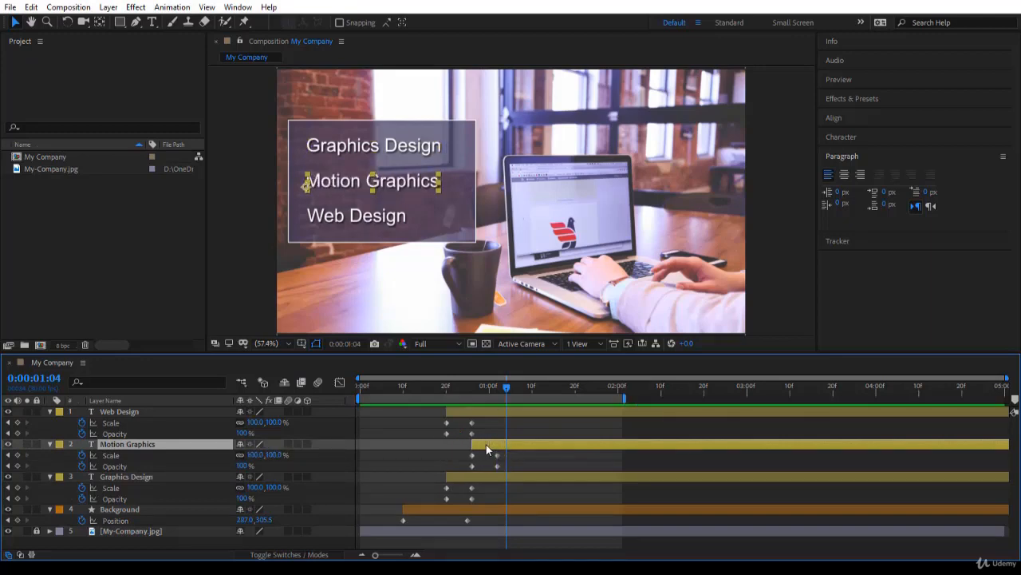
{"action": "left_click", "coordinate": [118, 412]}
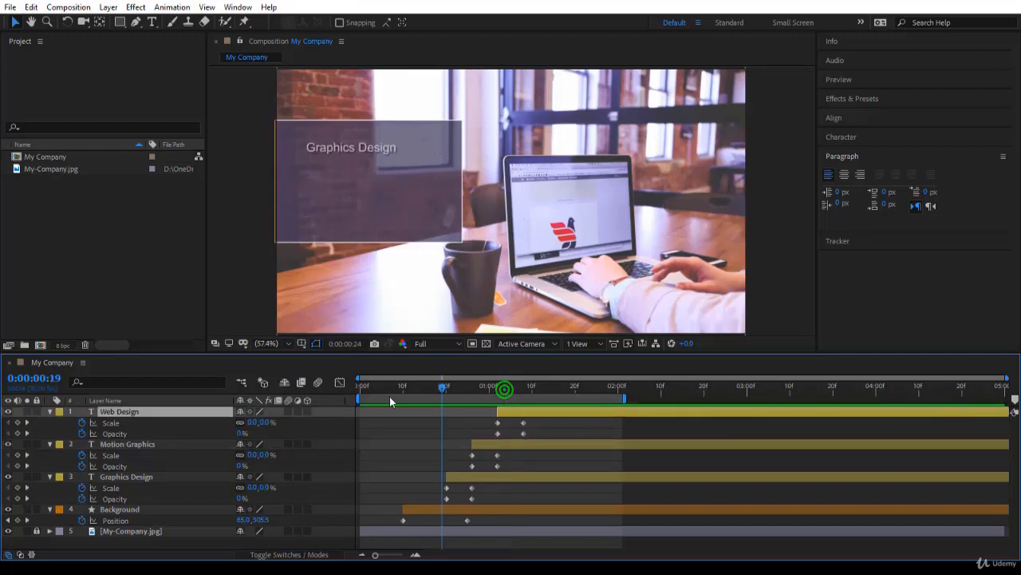
{"action": "left_click", "coordinate": [361, 387]}
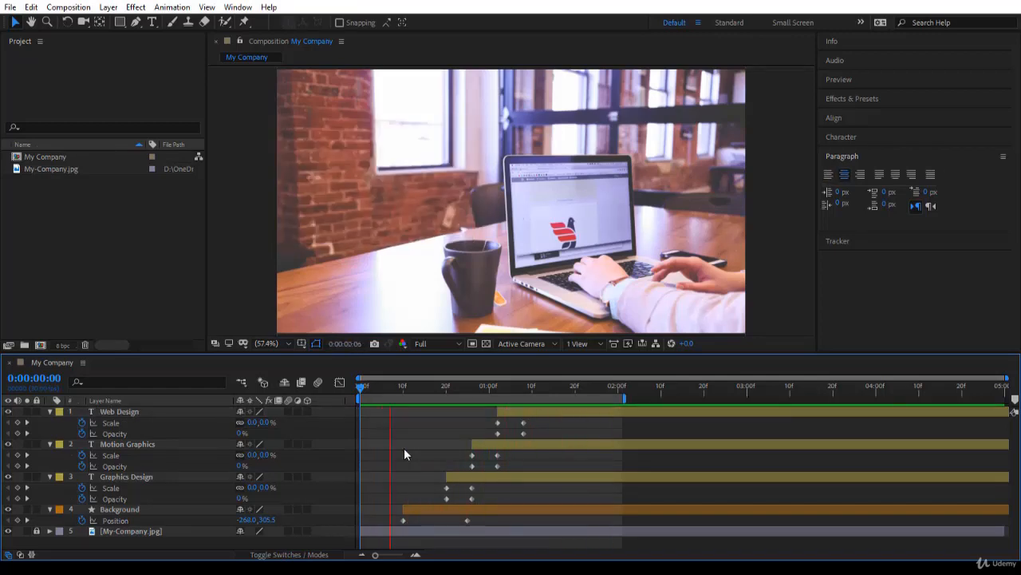
{"action": "left_click", "coordinate": [118, 412]}
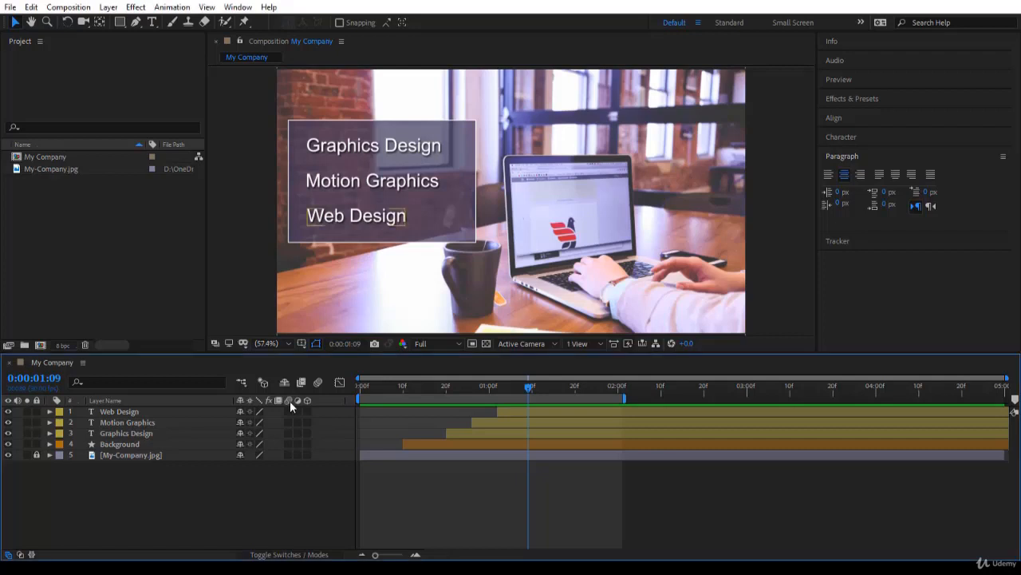
{"action": "mouse_move", "coordinate": [290, 403]}
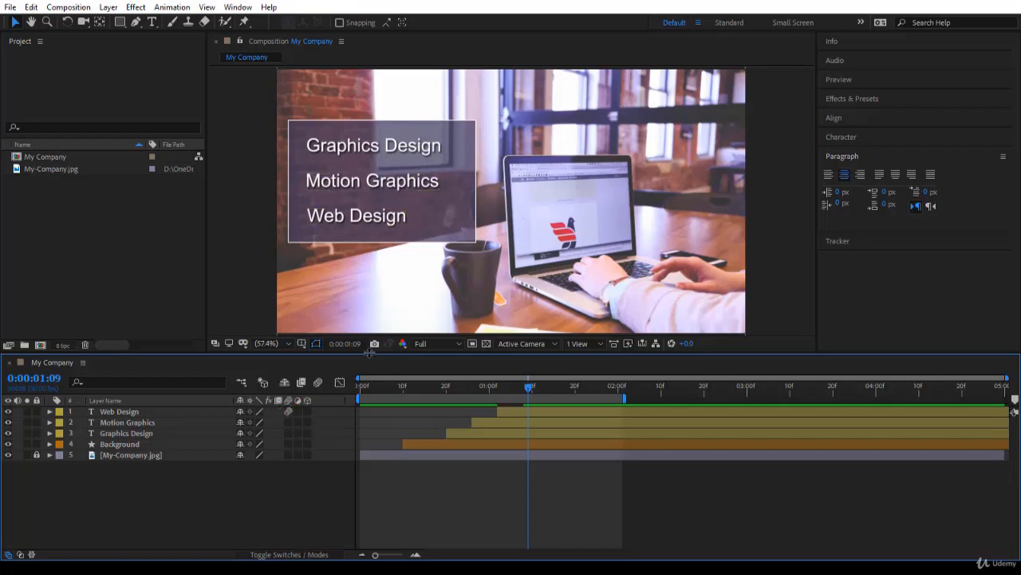
{"action": "mouse_move", "coordinate": [316, 390]}
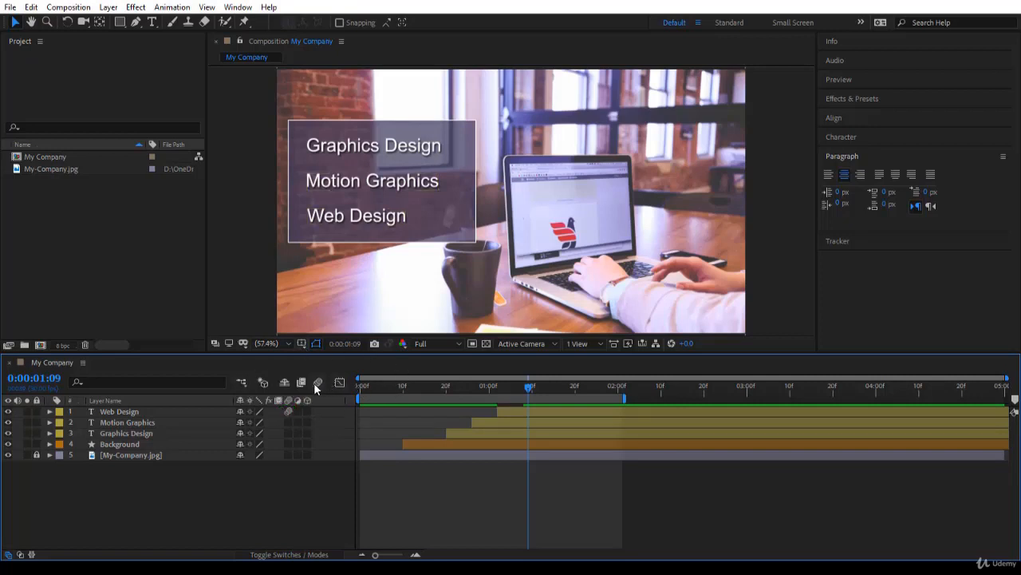
{"action": "mouse_move", "coordinate": [319, 383]}
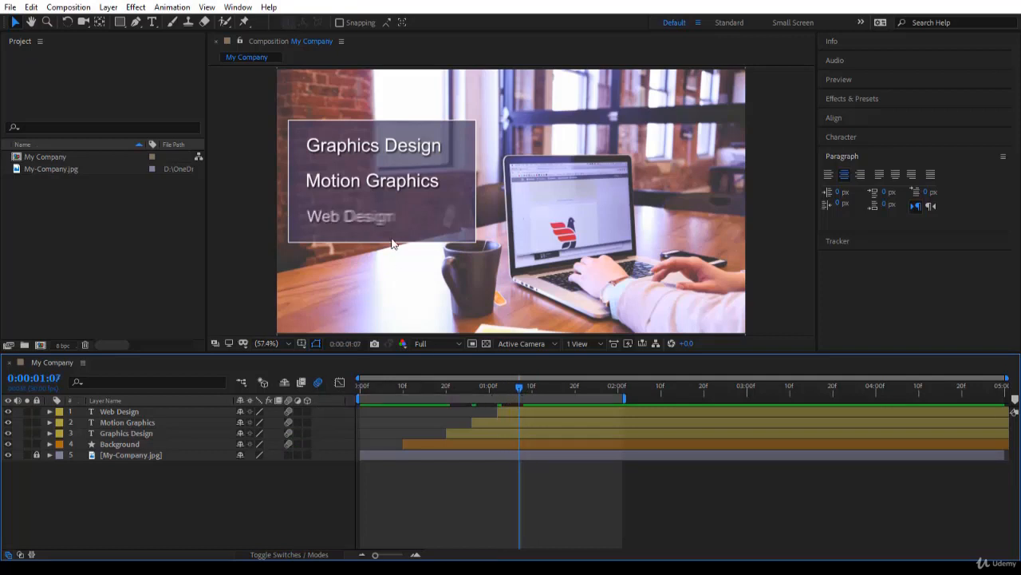
Select the Web Design text and enable its layer's Motion Blur switch
{"action": "left_click", "coordinate": [350, 215]}
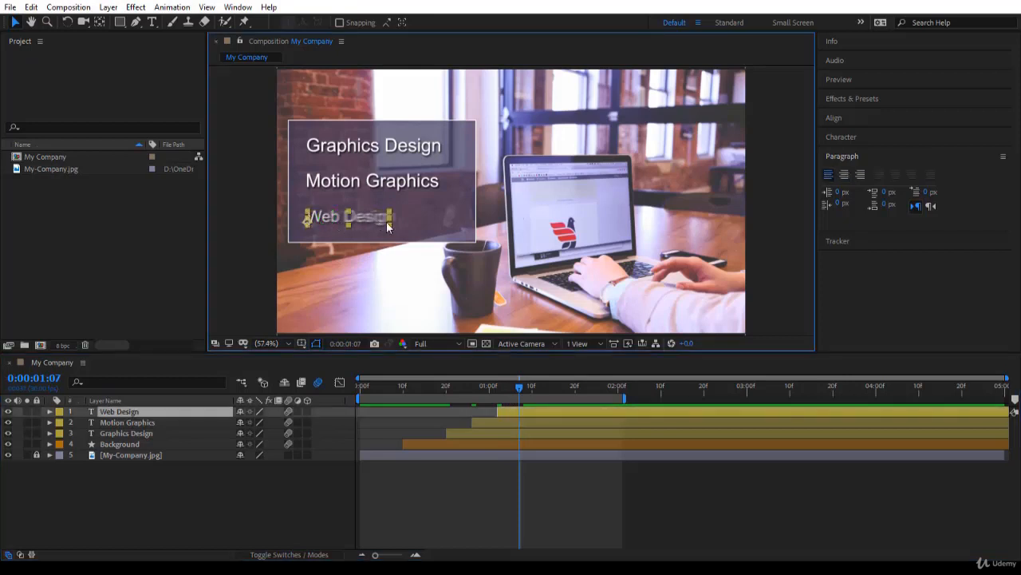
{"action": "mouse_move", "coordinate": [353, 281]}
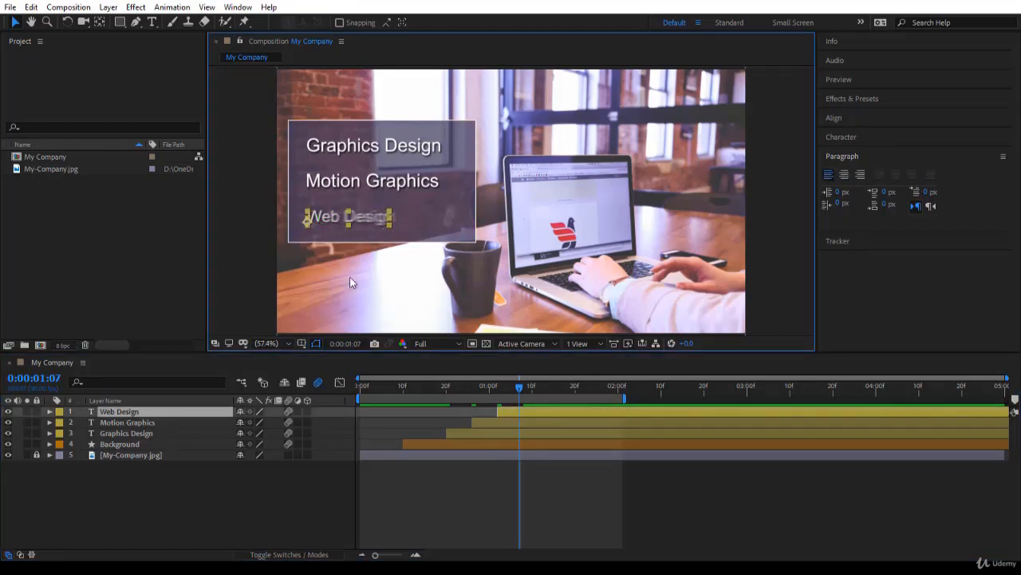
{"action": "left_click", "coordinate": [290, 412]}
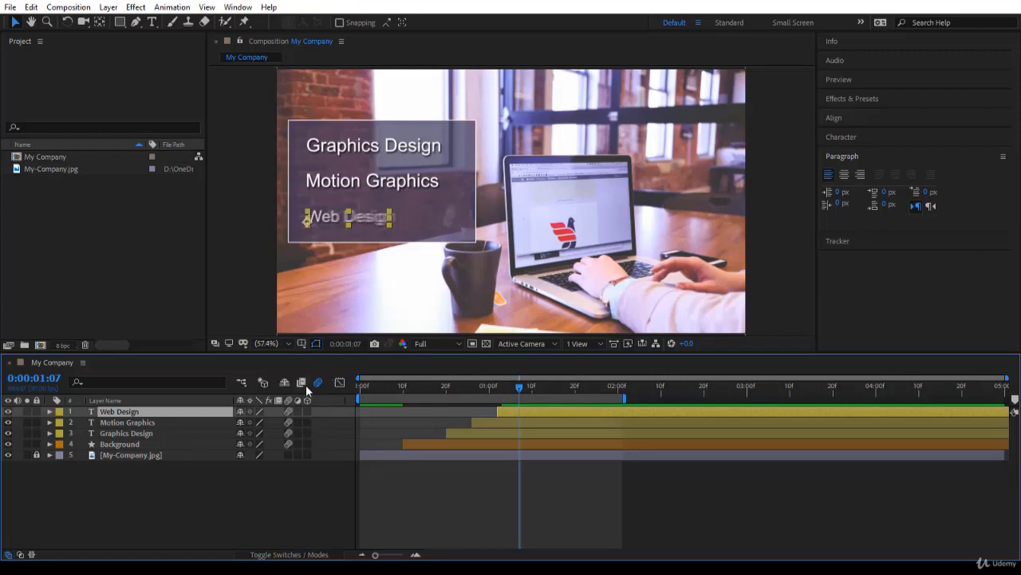
{"action": "mouse_move", "coordinate": [317, 383]}
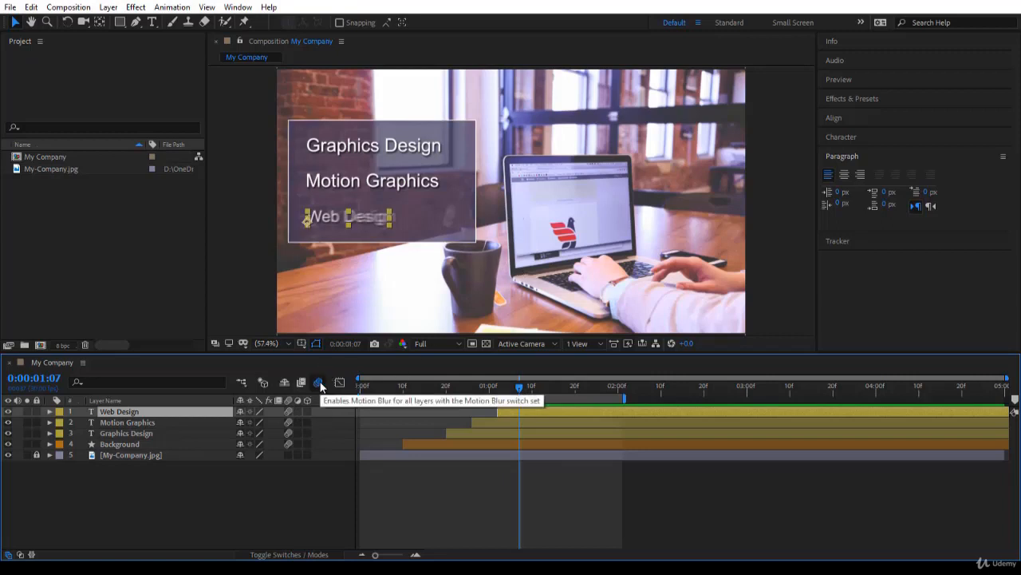
Toggle composition motion blur to compare, leave it on, and return to 0:00
{"action": "left_click", "coordinate": [320, 383]}
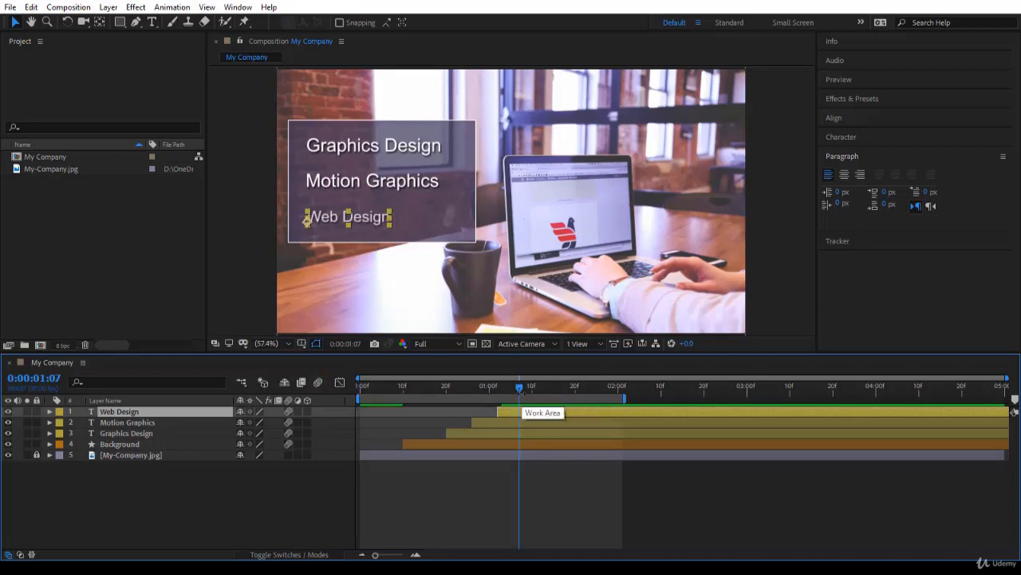
{"action": "left_click_drag", "start_coordinate": [519, 384], "coordinate": [391, 385]}
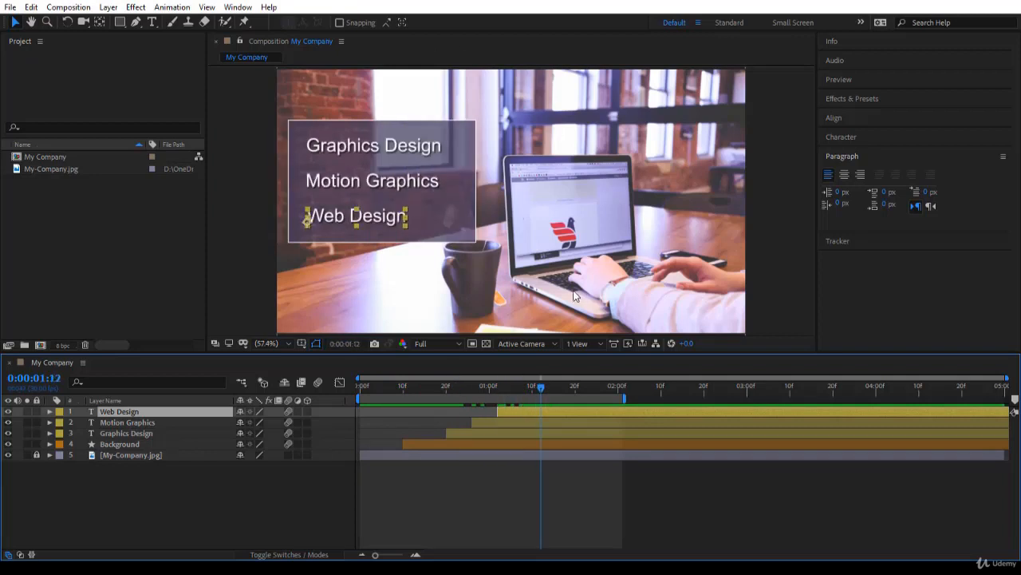
{"action": "mouse_move", "coordinate": [565, 265]}
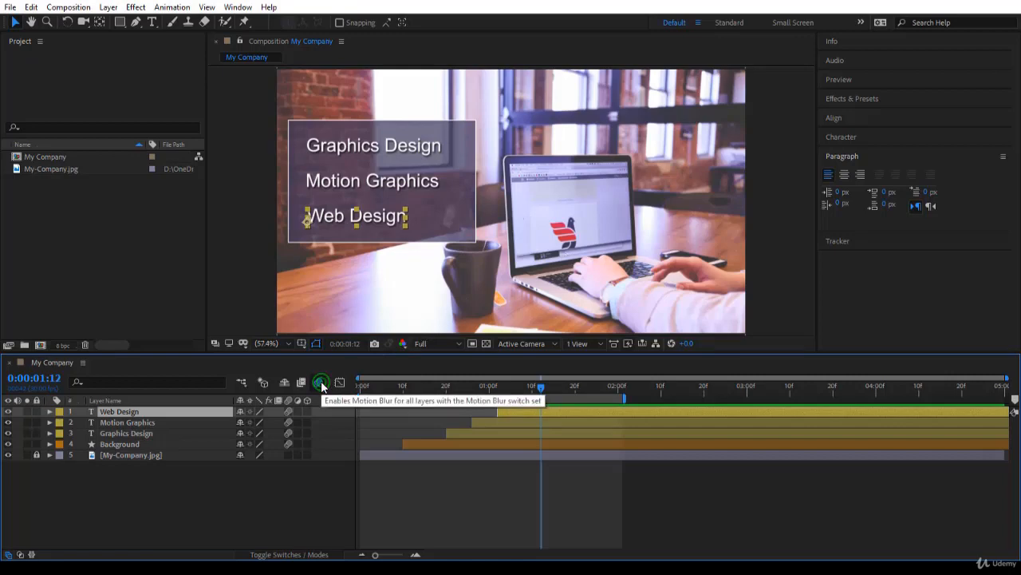
{"action": "left_click", "coordinate": [319, 383]}
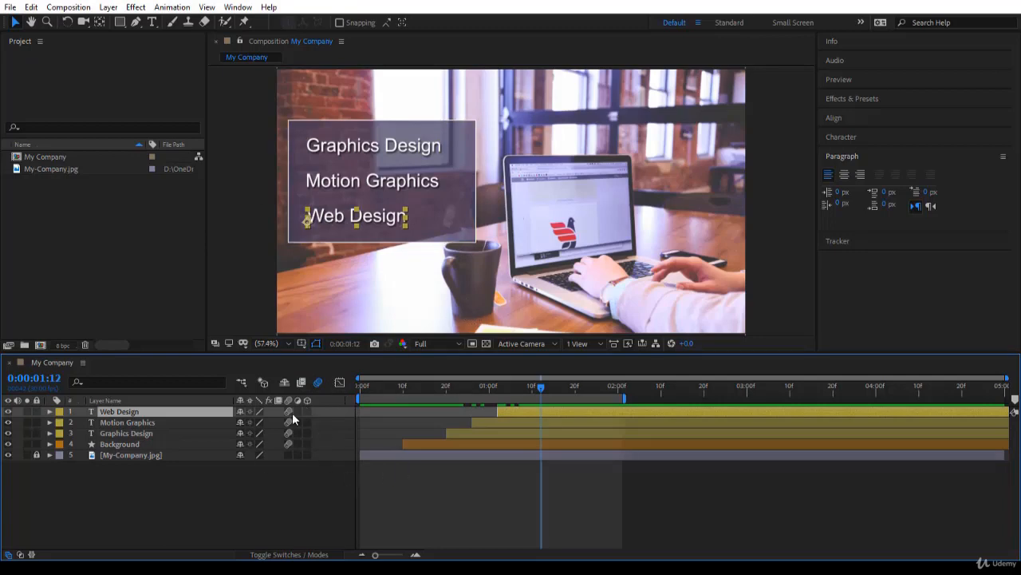
{"action": "mouse_move", "coordinate": [185, 427]}
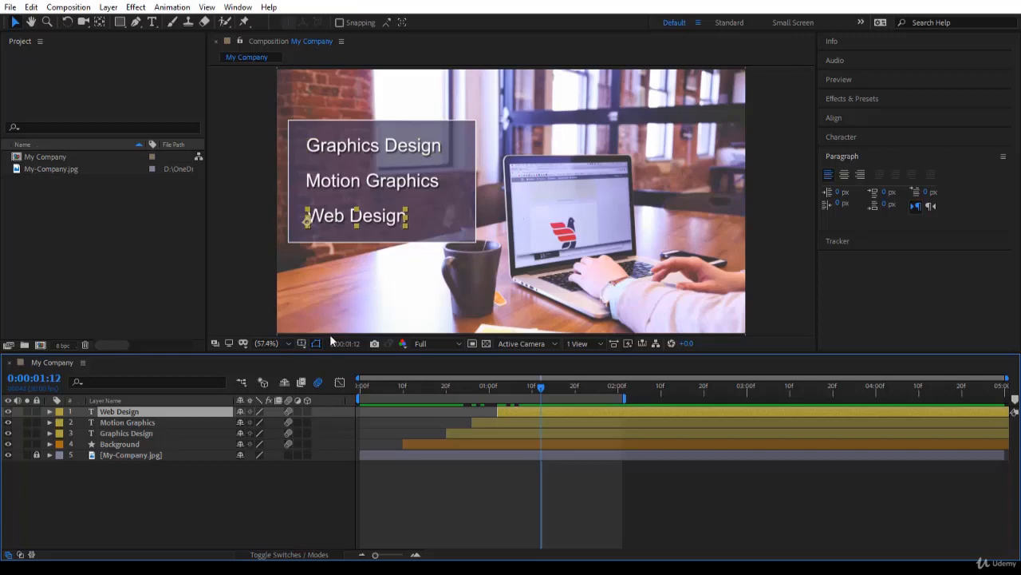
{"action": "left_click", "coordinate": [318, 383]}
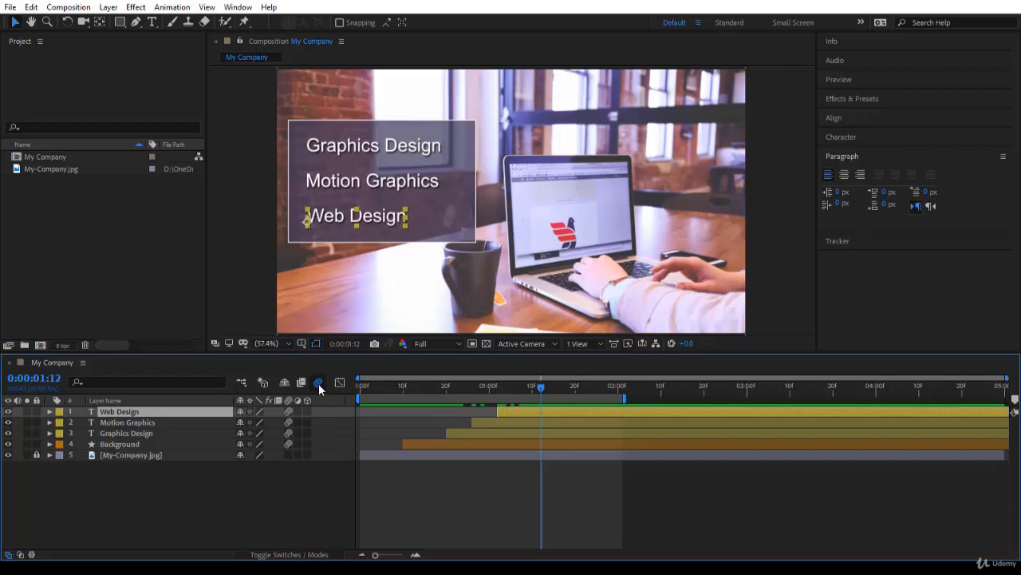
{"action": "mouse_move", "coordinate": [319, 383]}
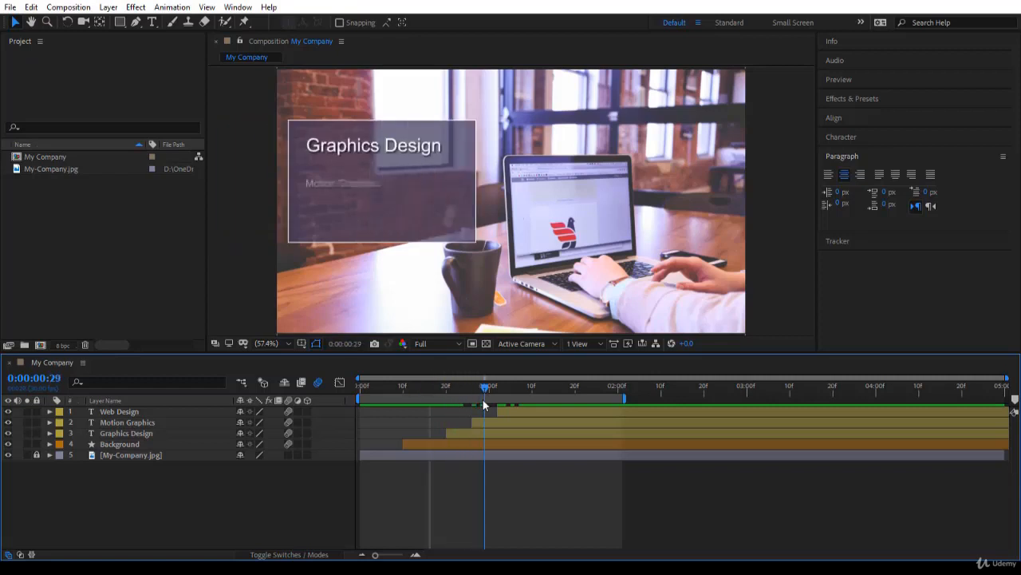
{"action": "left_click", "coordinate": [359, 385]}
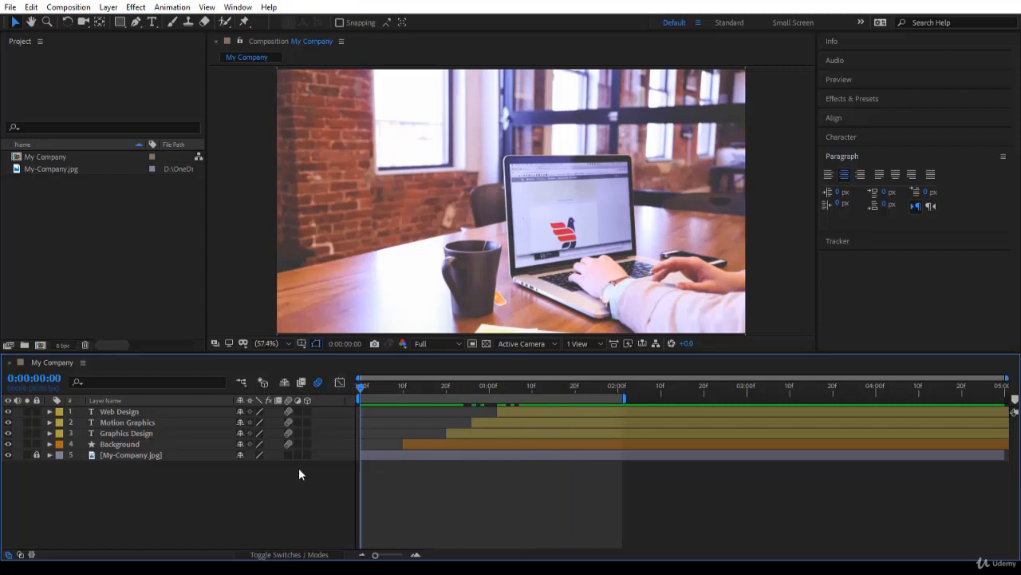
{"action": "mouse_move", "coordinate": [288, 460]}
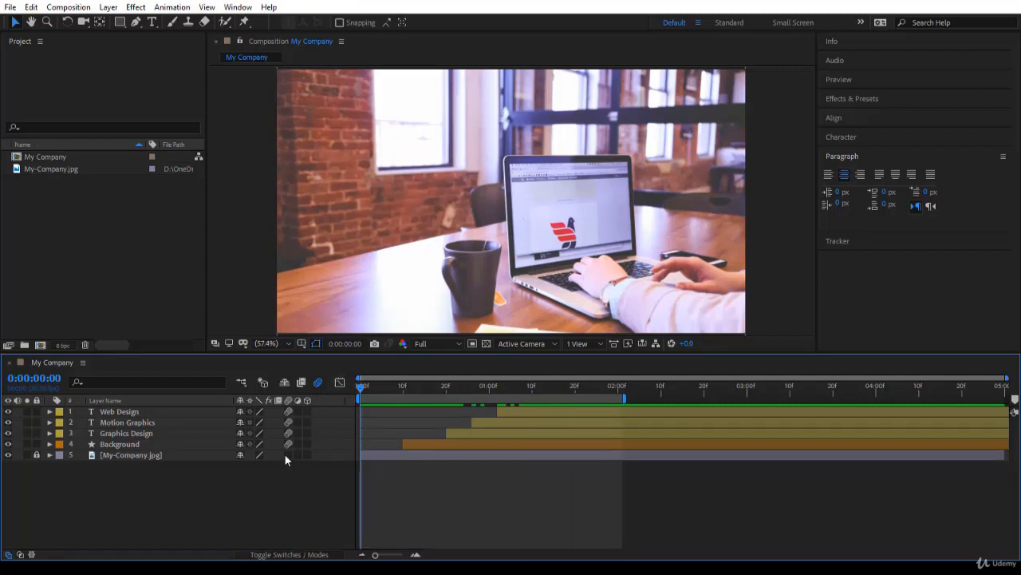